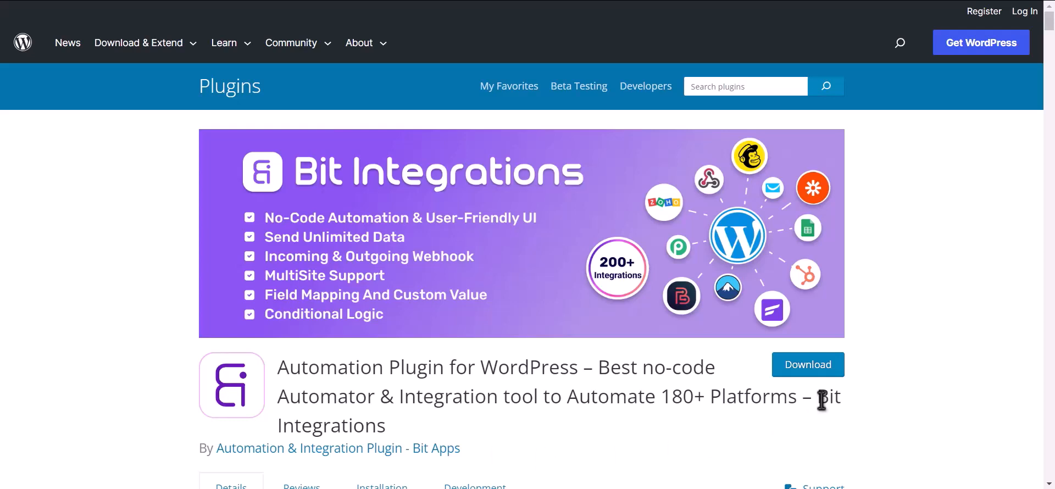
Leave the plugin listing and bring up the site's Bit Integrations admin area.
double_click(830, 396)
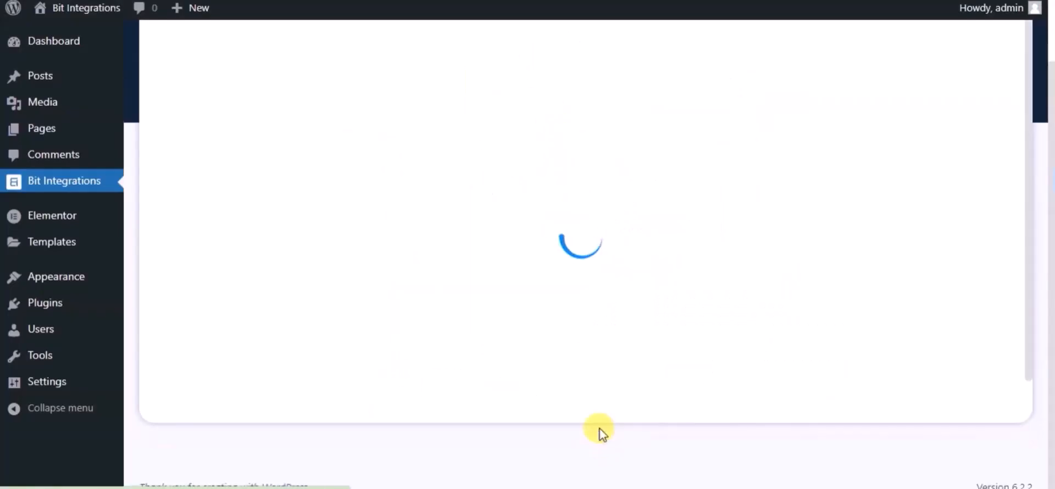
Search 'ele', set Elementor as trigger with Contact Form, and continue to the action picker.
text(ele)
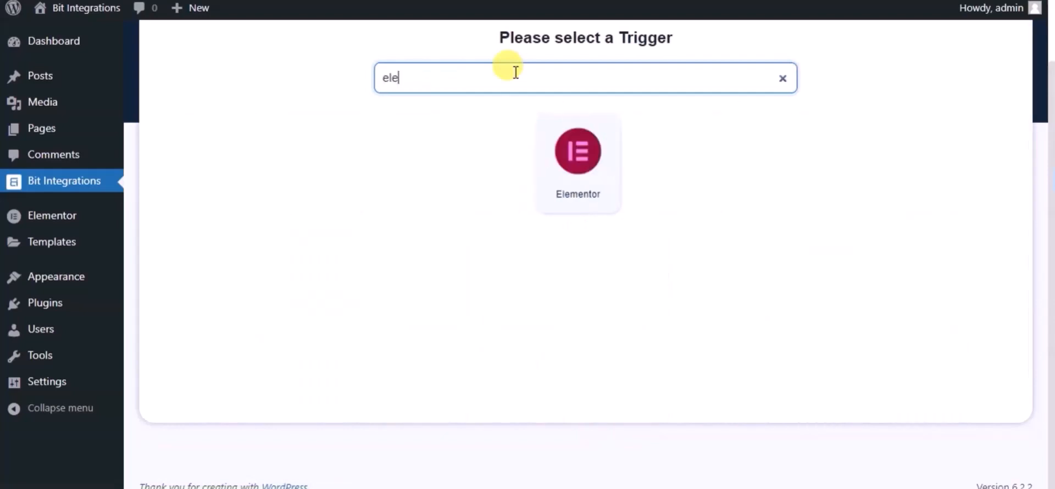
click(577, 161)
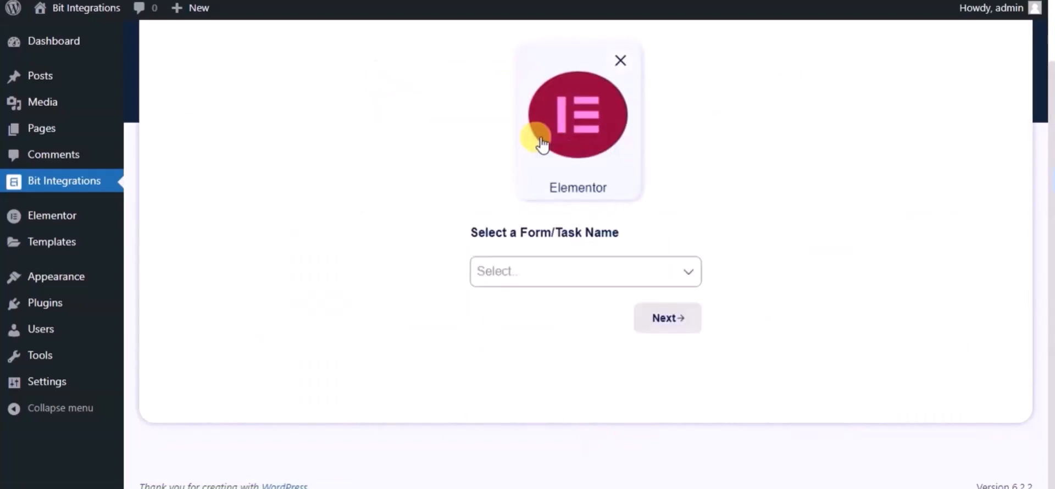
click(584, 272)
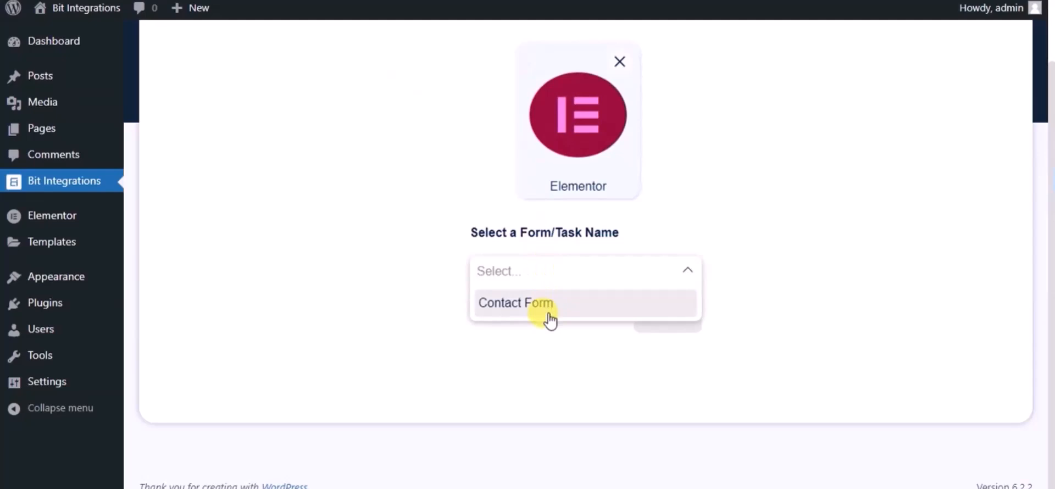
click(516, 302)
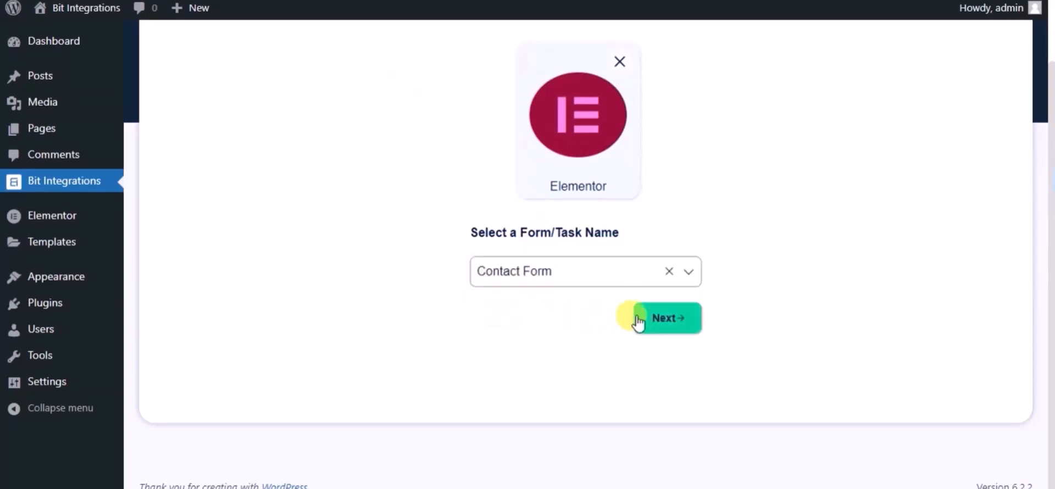
click(657, 317)
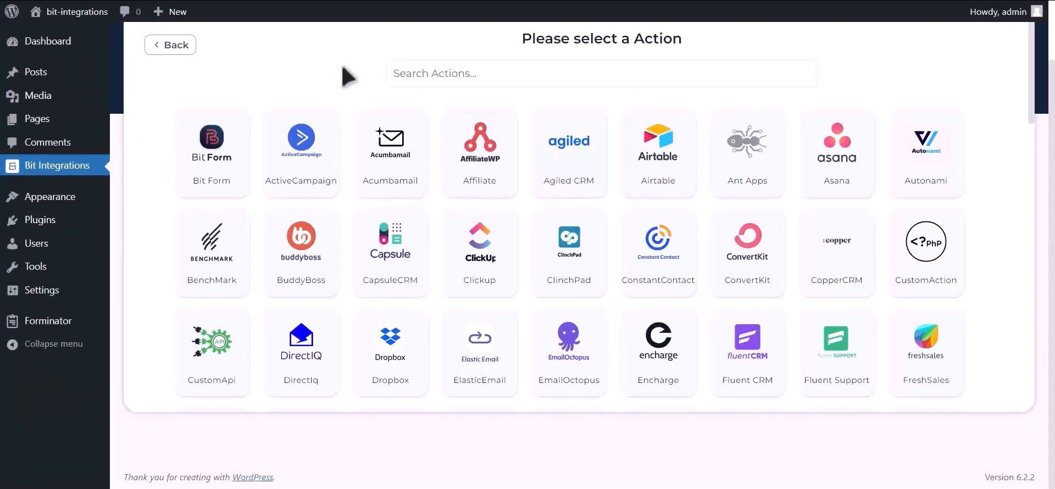
Search 'go', pick Google Calendar as the action, and follow the Google API Console link.
click(602, 74)
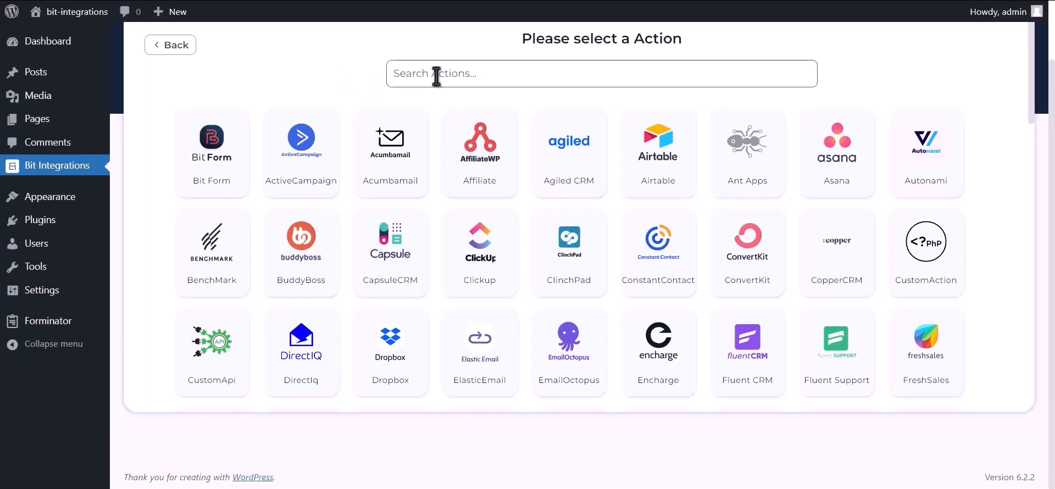
text(google calendar)
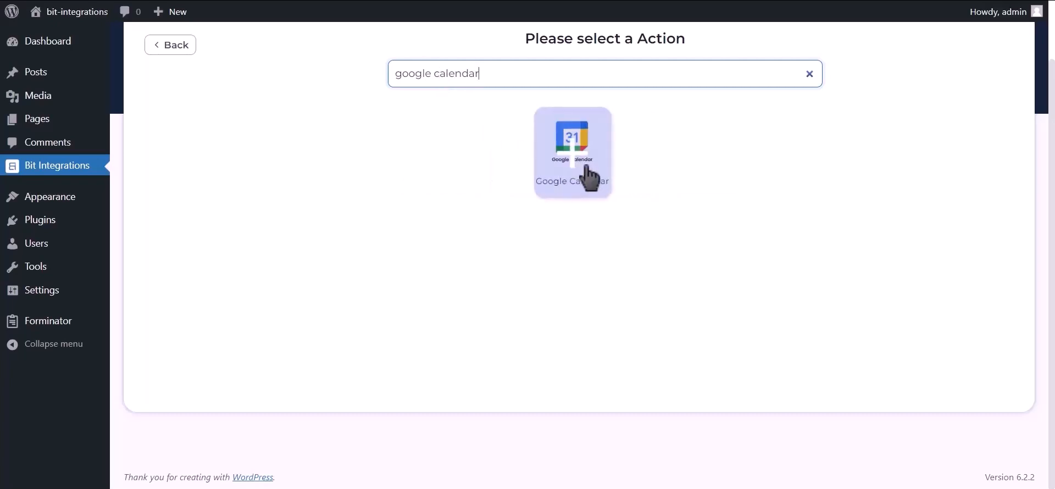
click(573, 152)
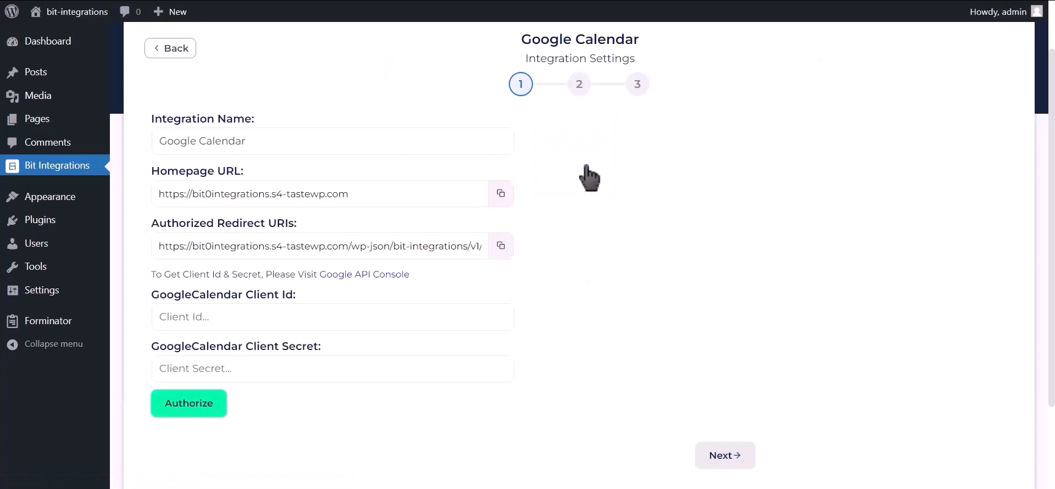
mouse_move(154, 274)
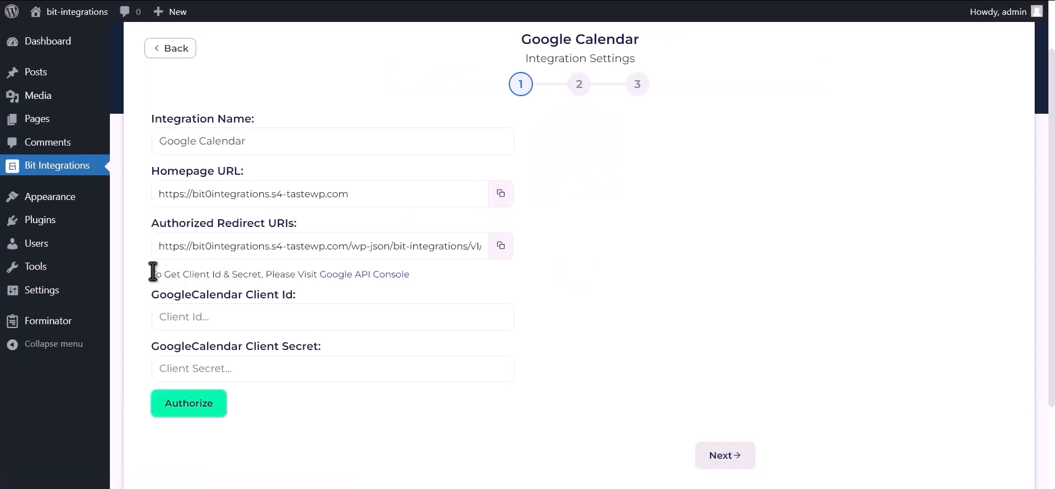
drag(151, 274, 311, 274)
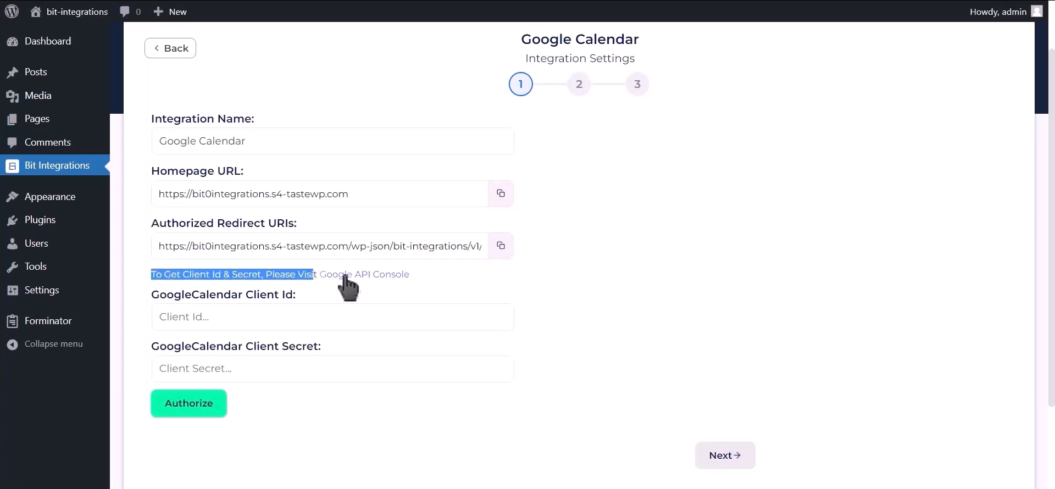
click(363, 274)
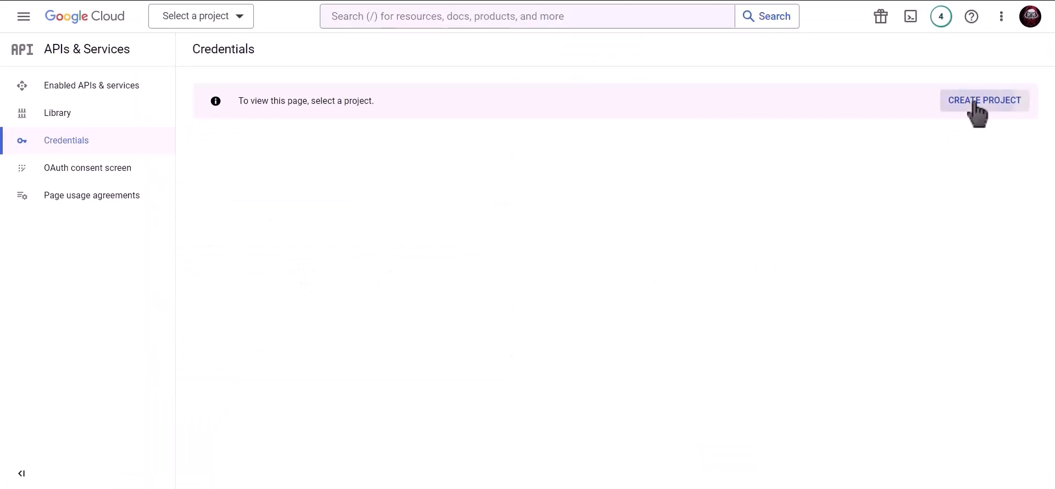
Create a new Google Cloud project named 'Bit Integrations' and confirm its creation.
click(984, 100)
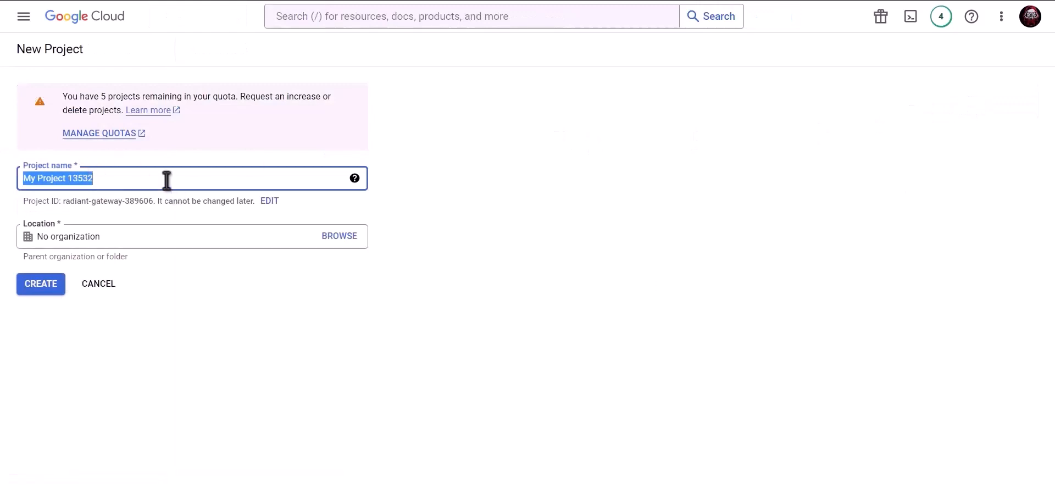
text(Bit)
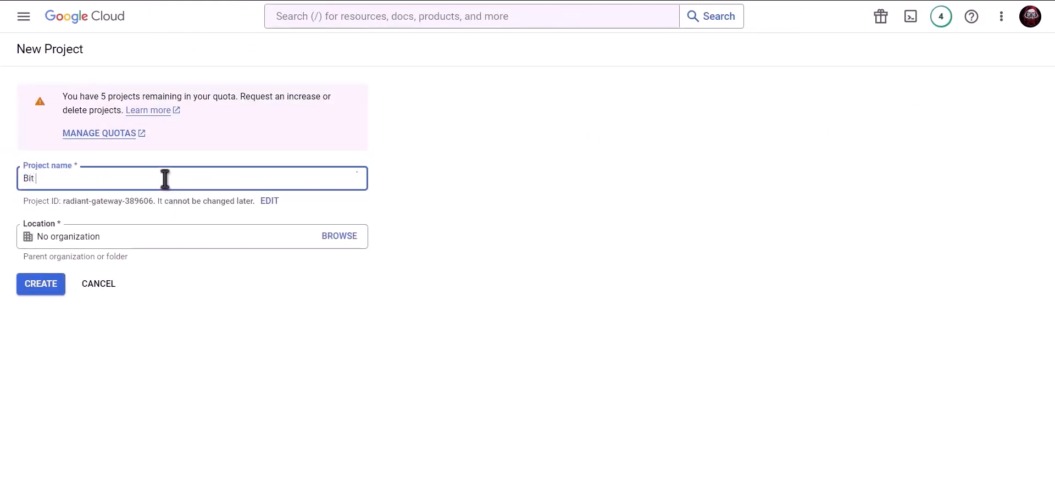
text(Integrati)
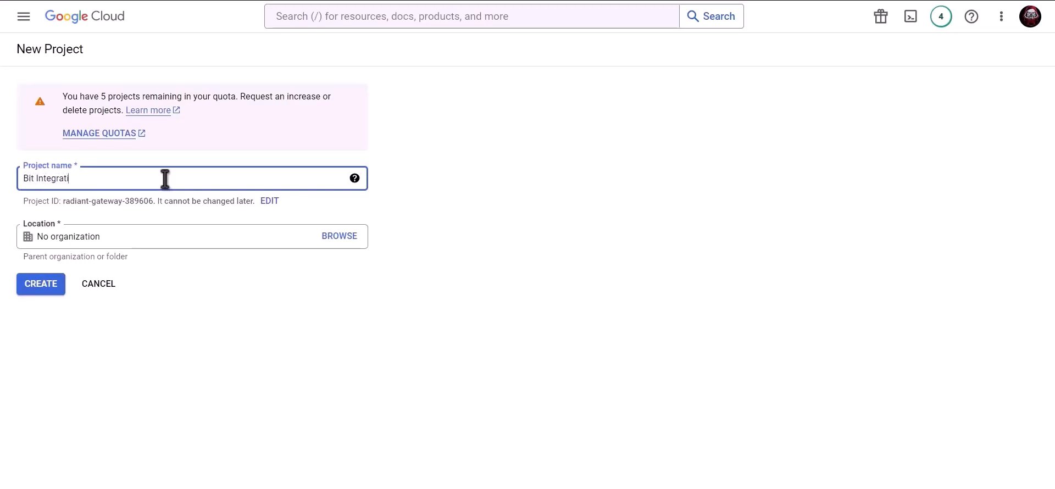
click(40, 284)
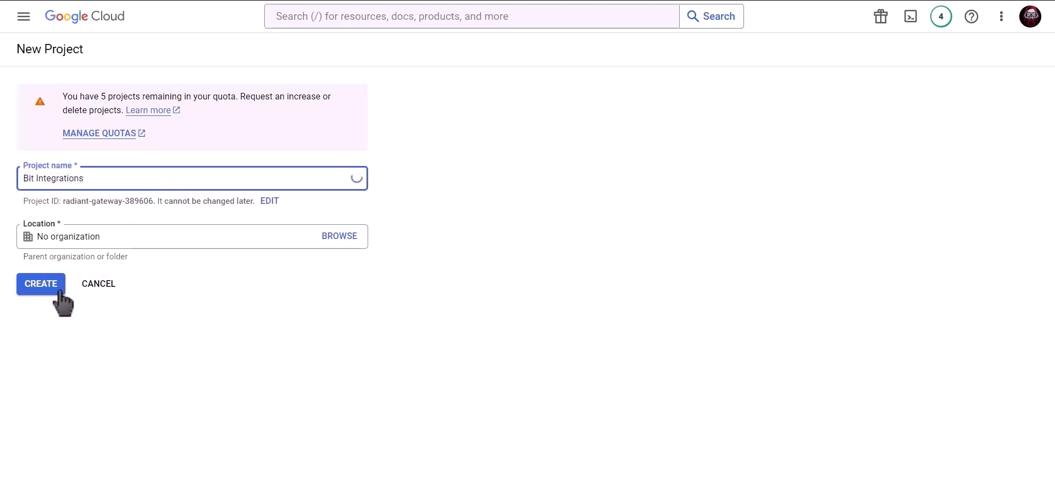
click(40, 284)
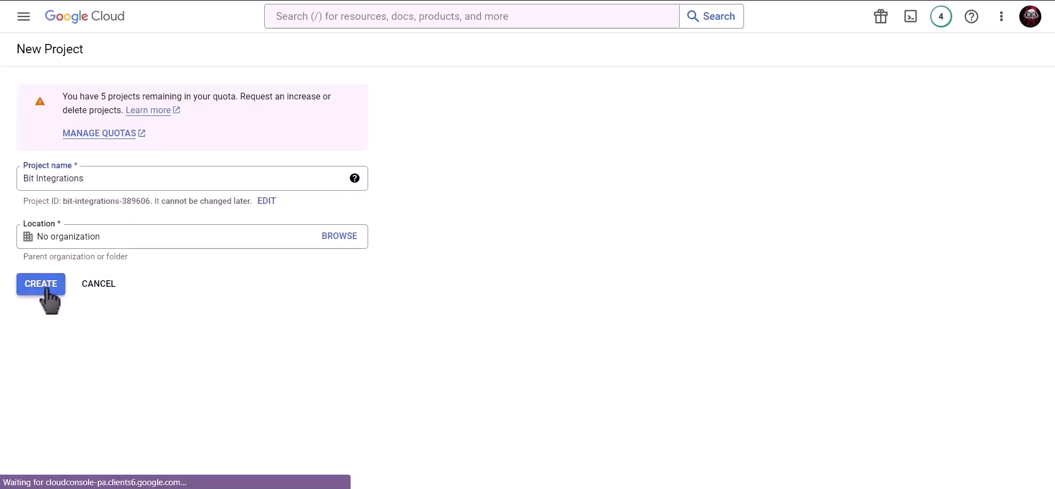
click(41, 283)
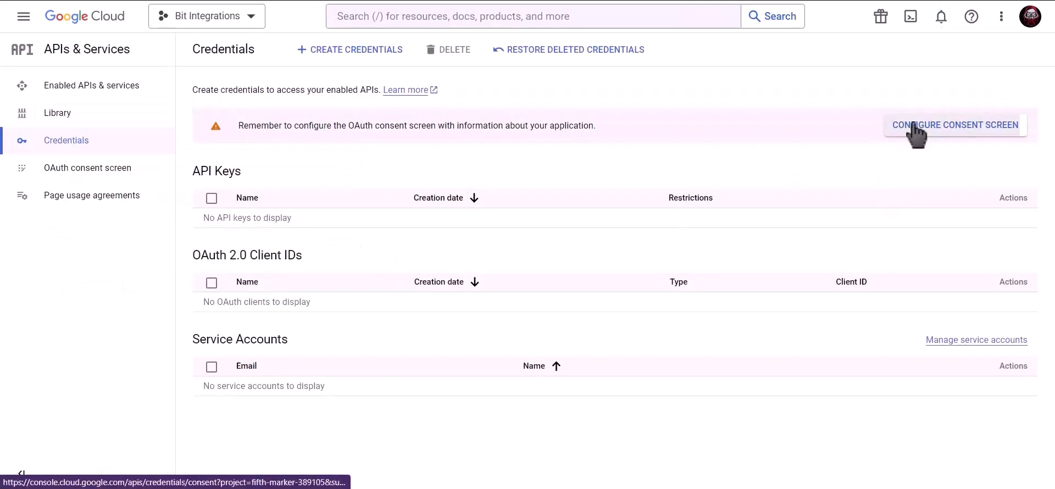
Begin an OAuth consent screen registration with the External user type.
click(955, 126)
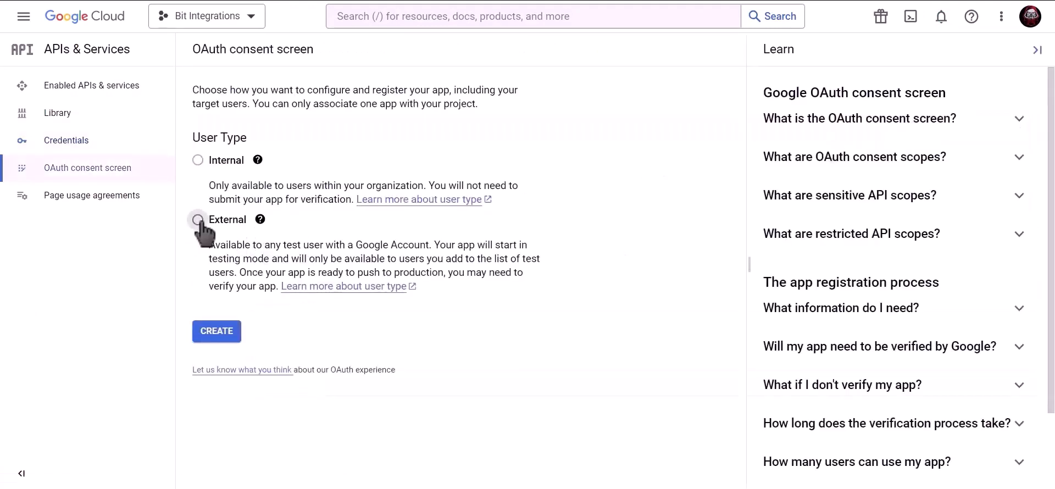
click(198, 220)
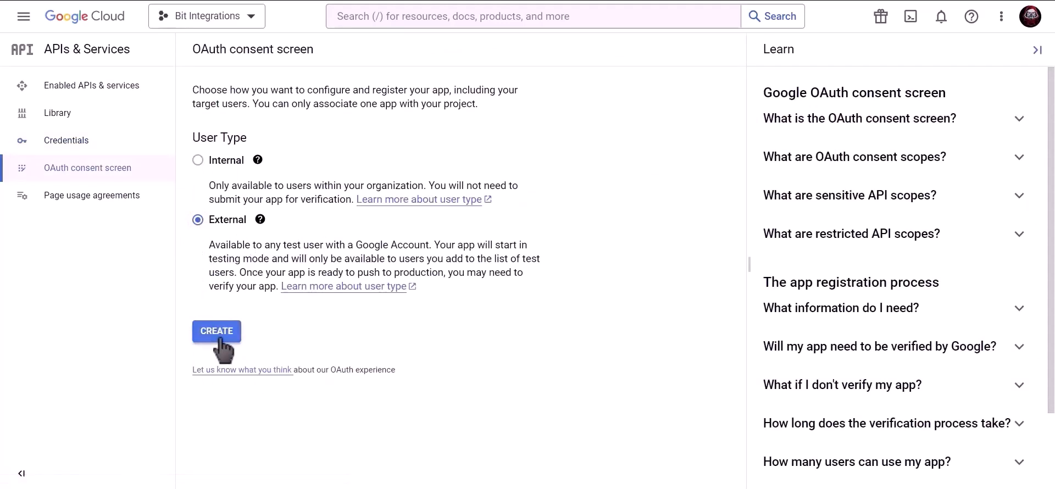
click(217, 331)
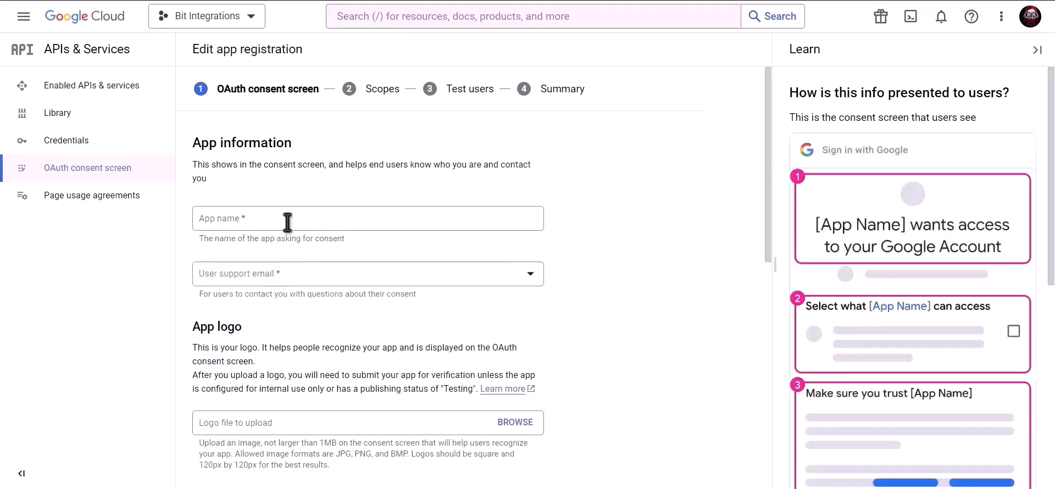
Fill the app name 'Bit Integrations', support email and developer contact email, and save.
text(Bit)
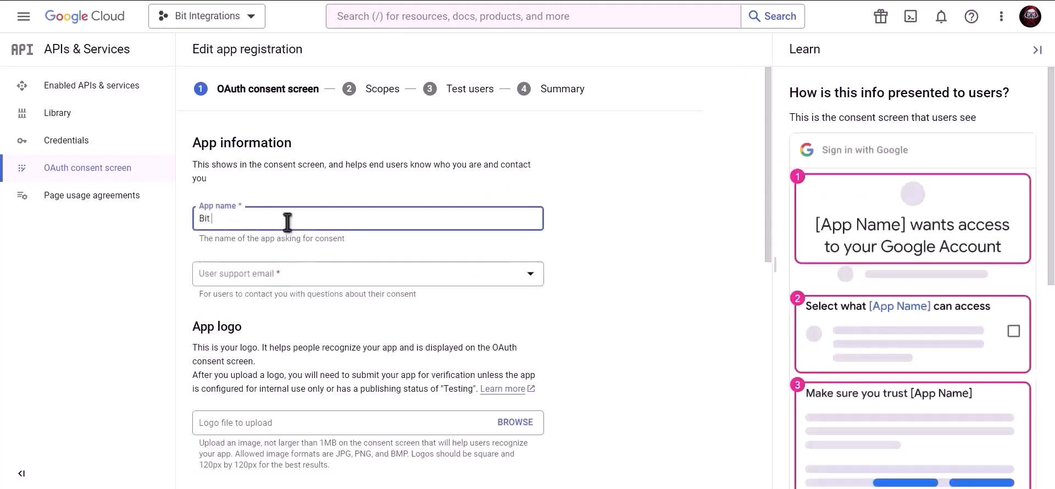
text(Inte)
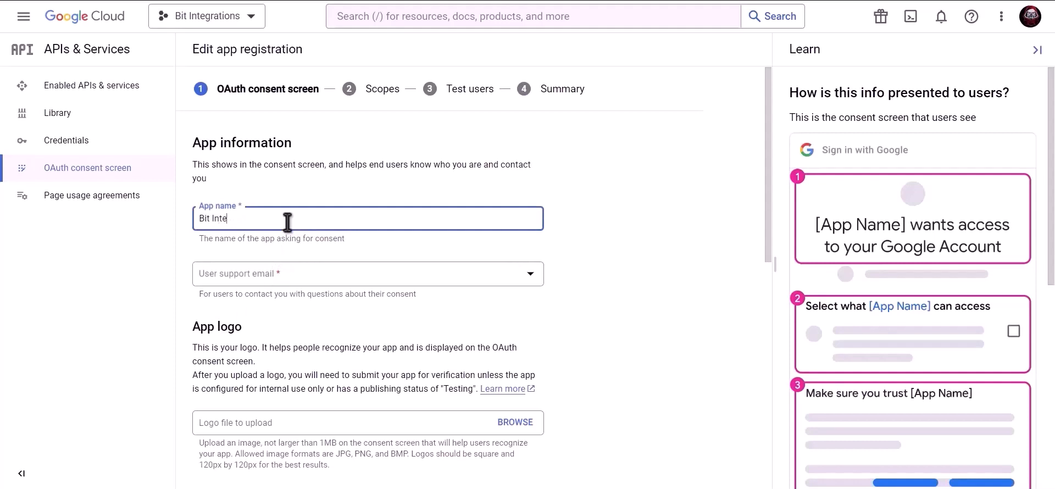
text(grations)
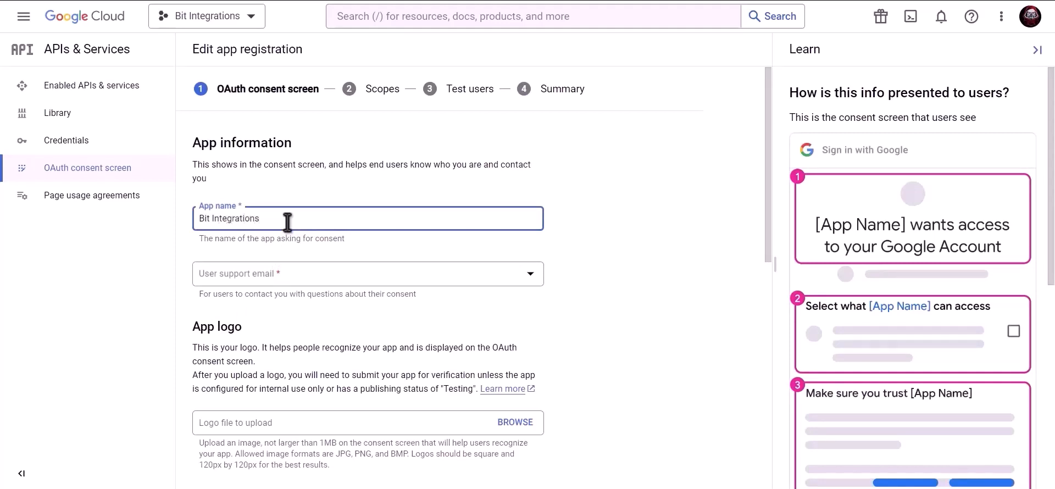
click(368, 273)
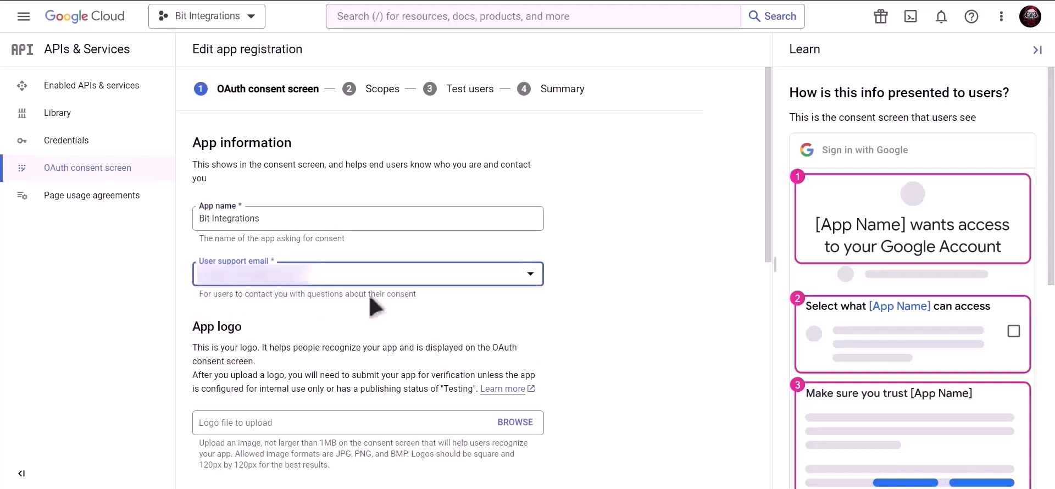
scroll(down, 3)
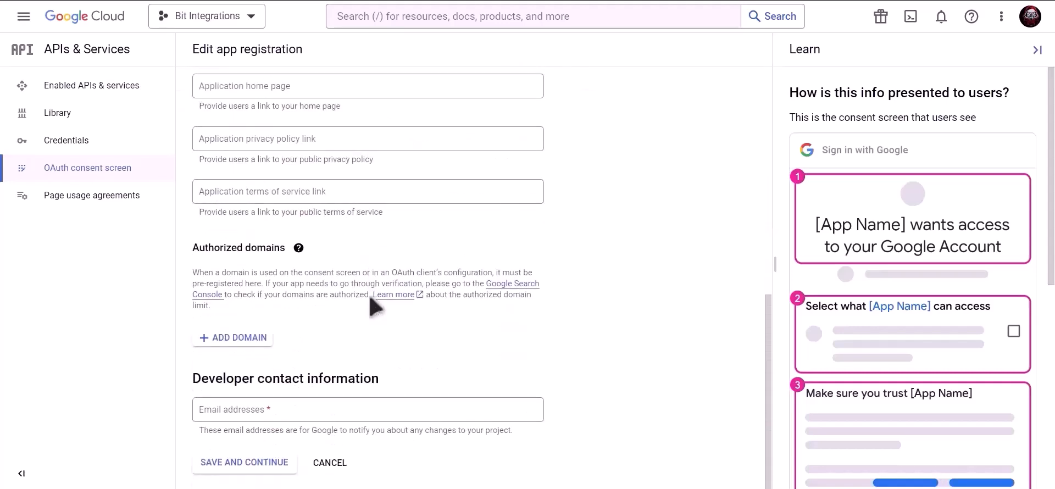
click(369, 409)
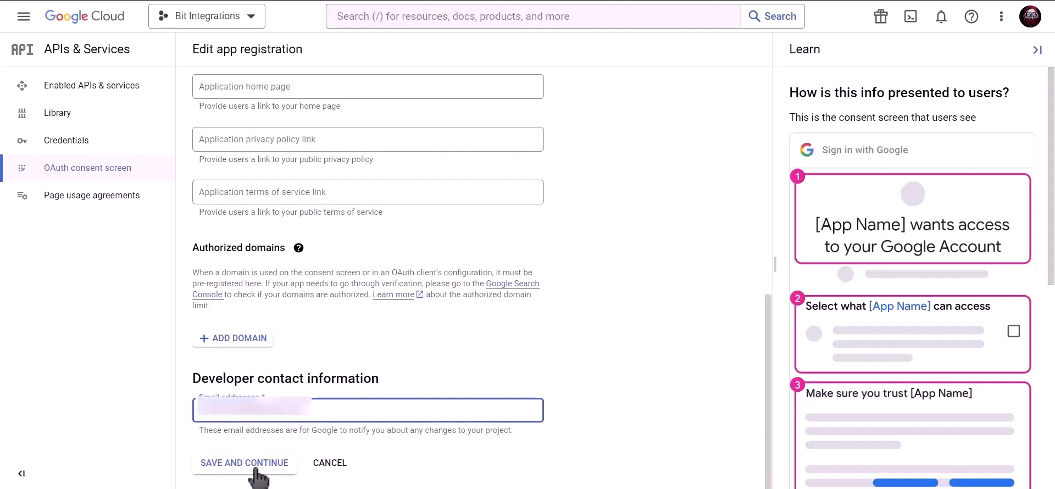
click(244, 463)
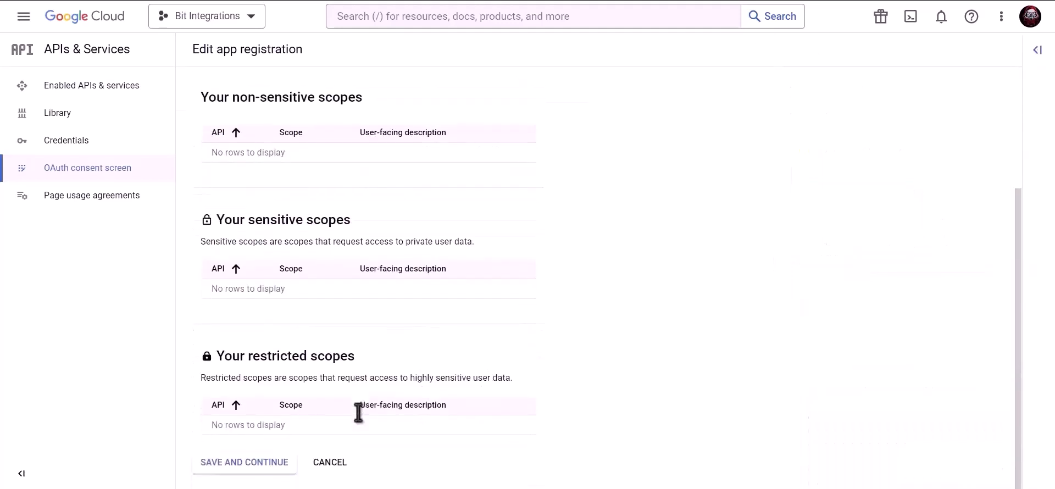
mouse_move(244, 462)
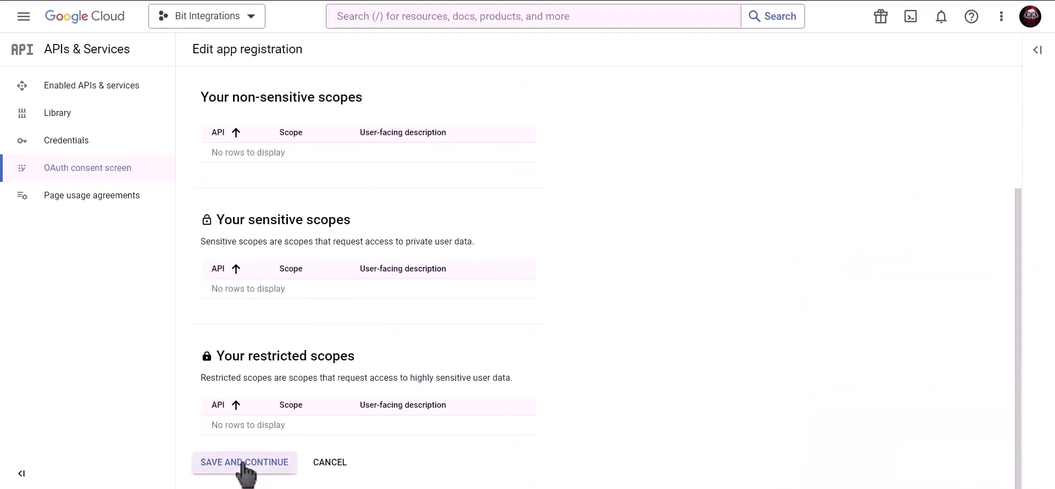
Pass through Scopes and Test users unchanged and return to the consent screen dashboard.
click(244, 462)
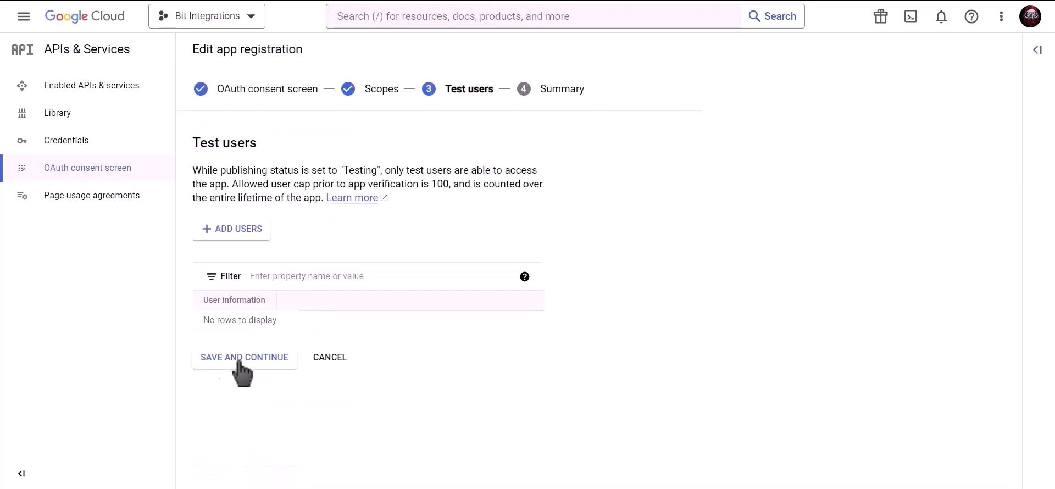
click(244, 357)
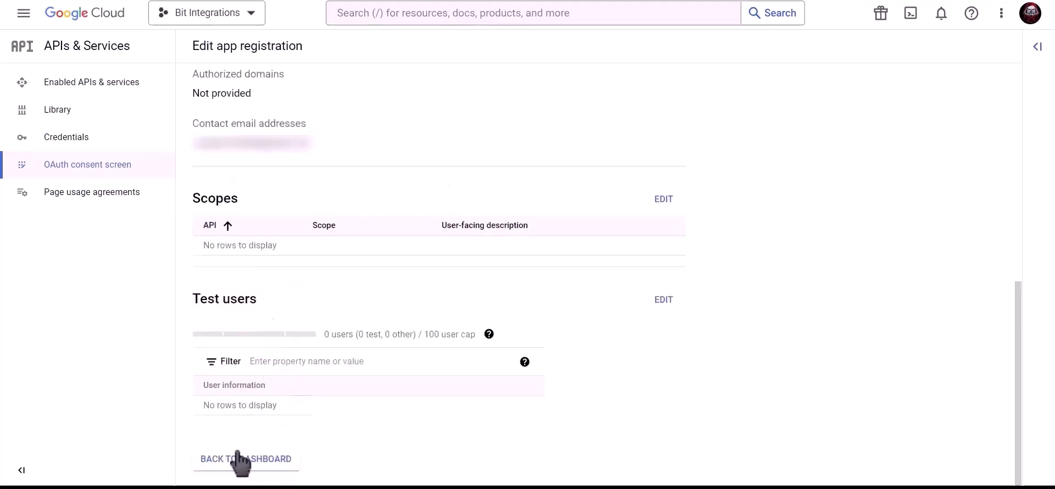
click(245, 459)
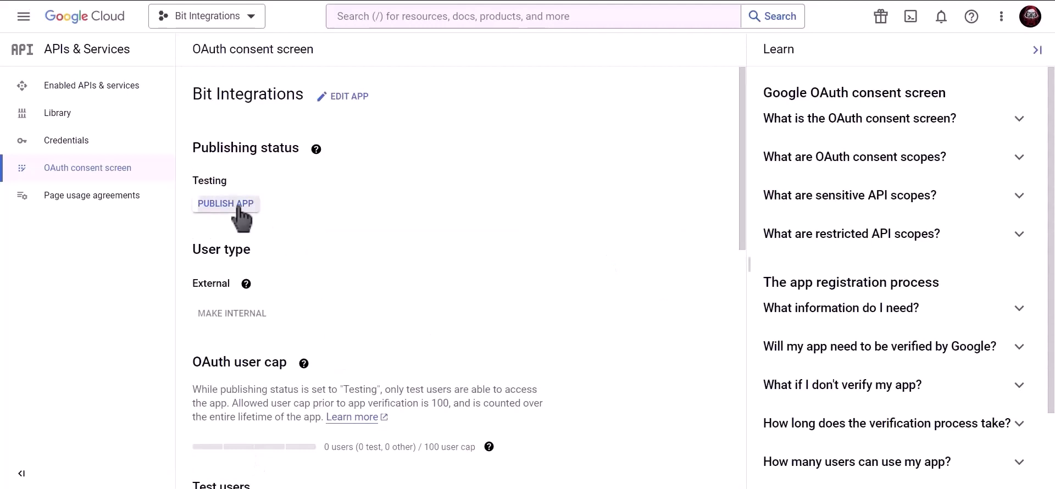
Publish the Bit Integrations app and confirm the push to production.
click(225, 204)
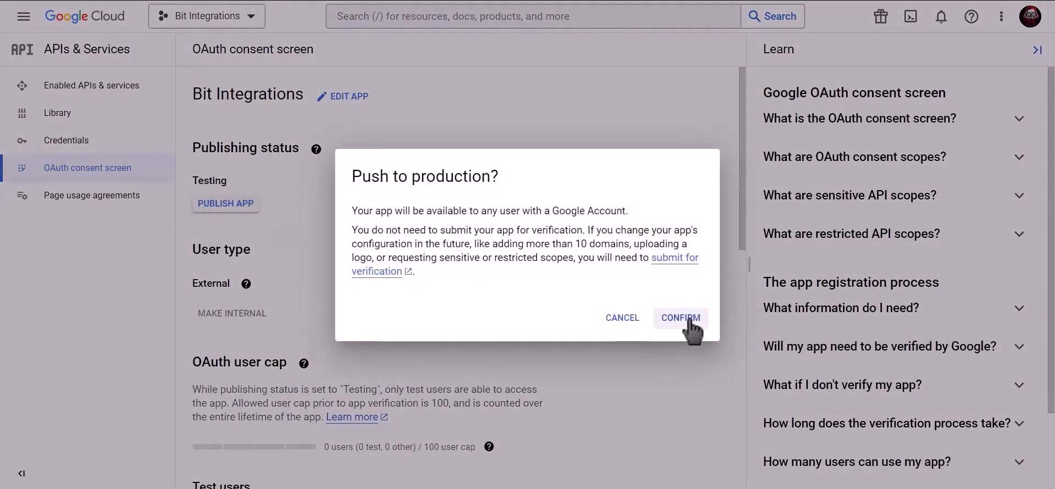
click(681, 318)
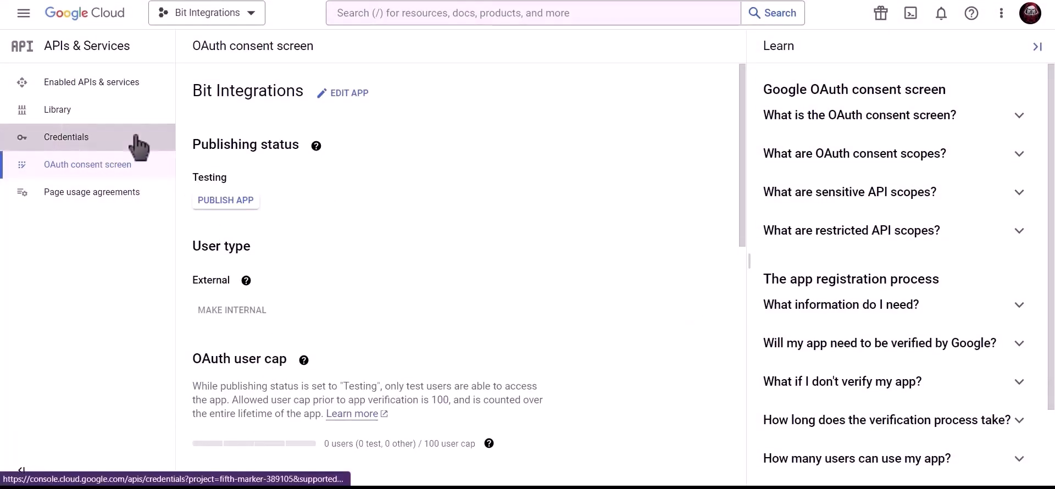
From Credentials, search 'google calendar api' and bring up the Google Calendar API product page.
click(66, 136)
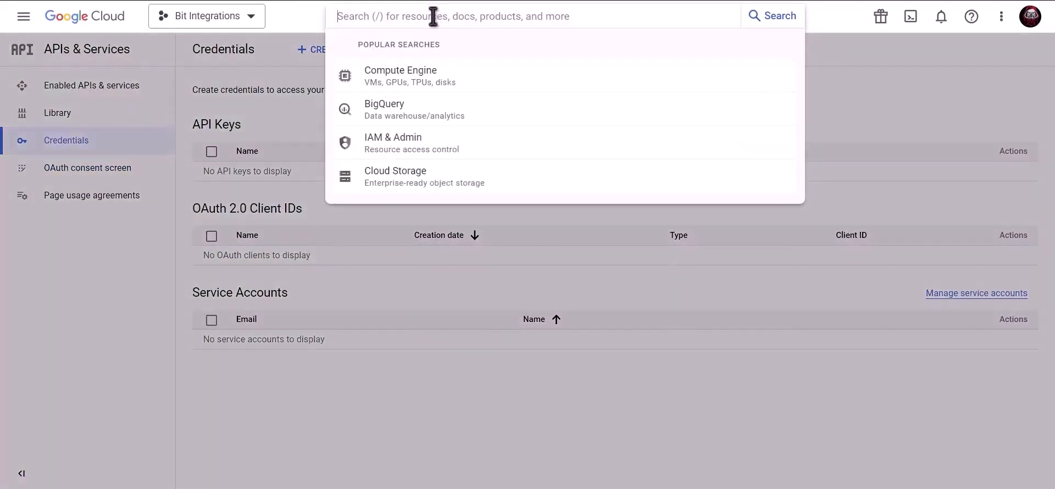
text(google ca)
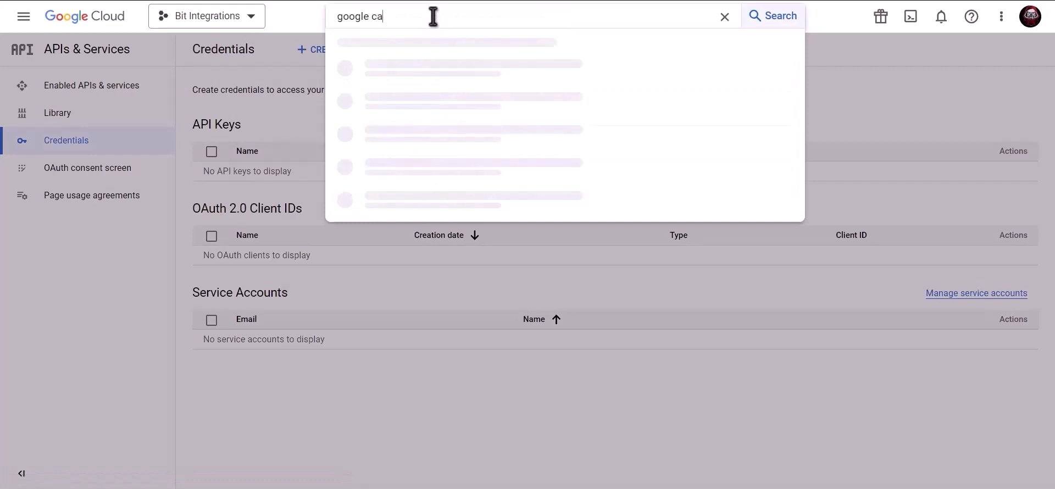
text(lendar aoi)
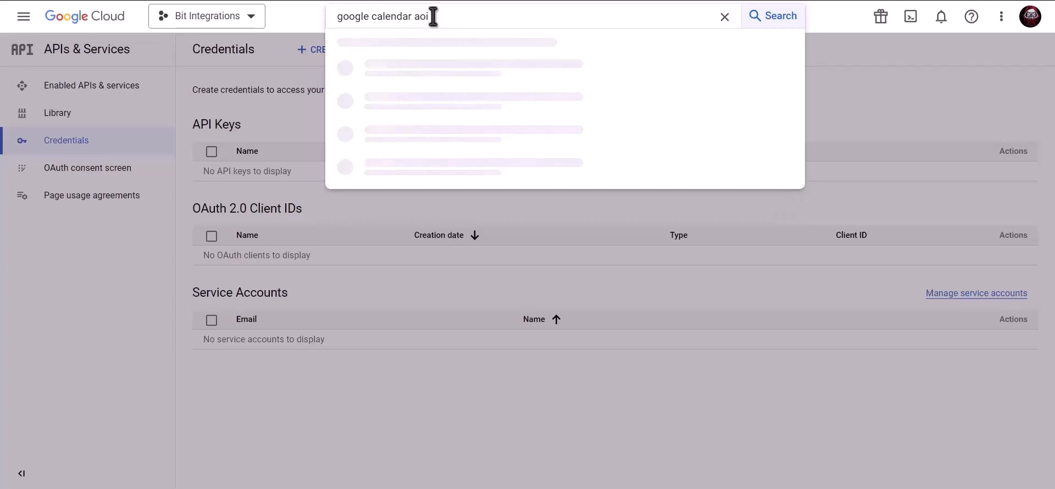
text(api)
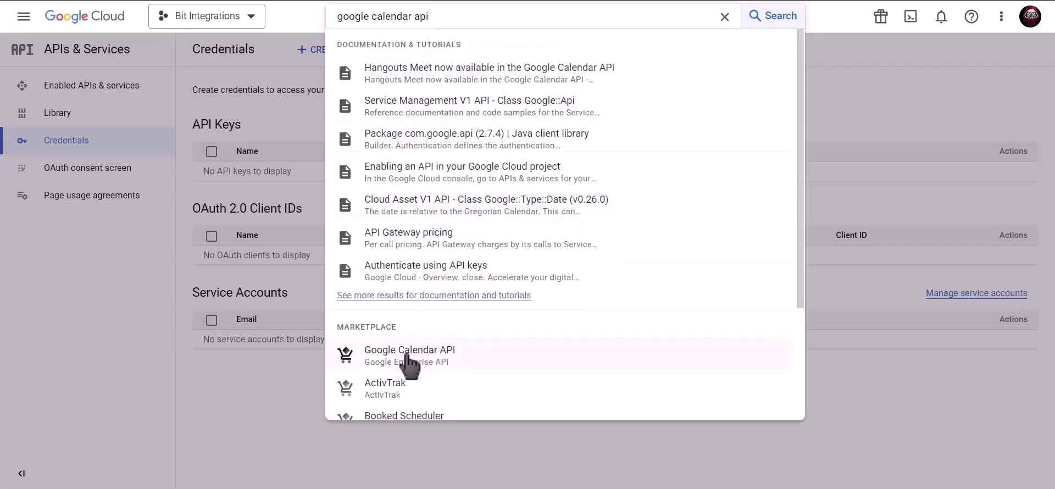
click(408, 355)
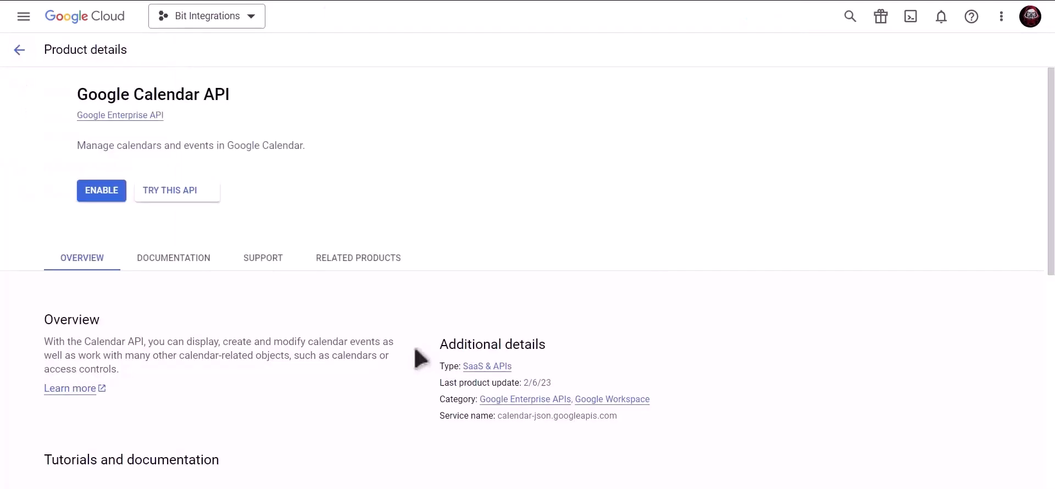
mouse_move(157, 199)
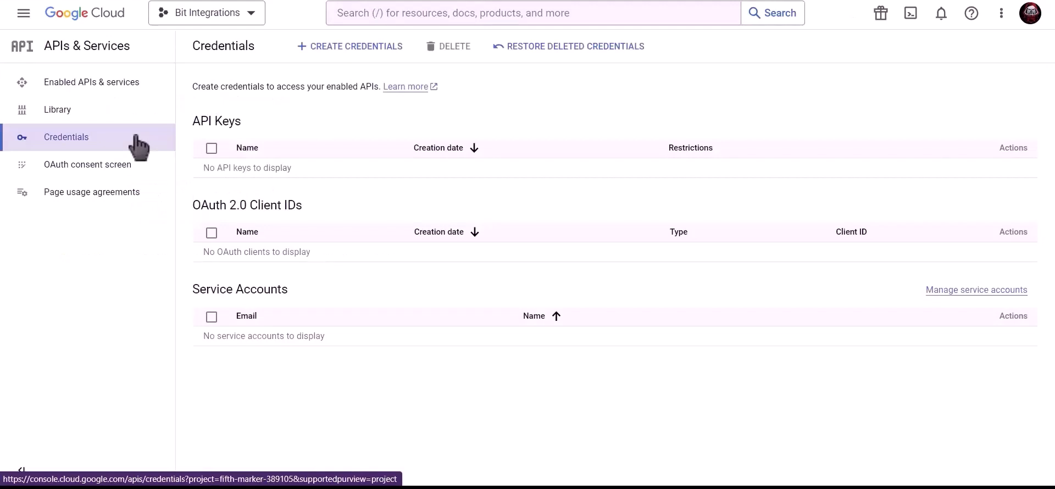
Start a Web application OAuth client ID named 'Bit Integrations'.
text(google people api)
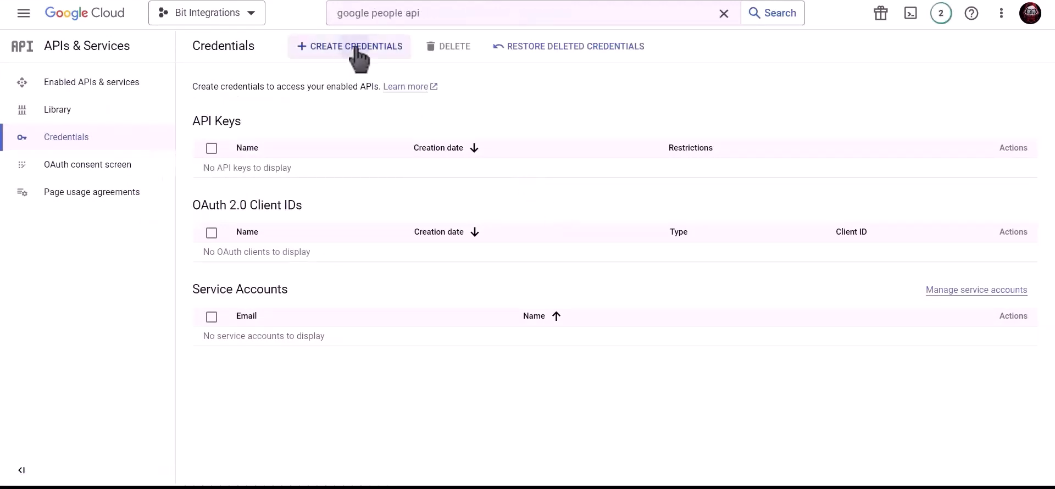
click(350, 46)
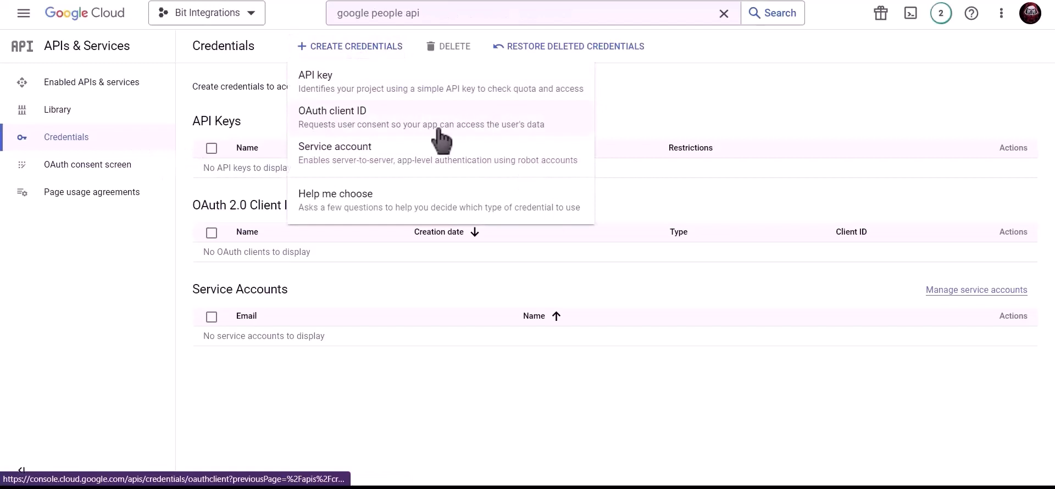
click(332, 110)
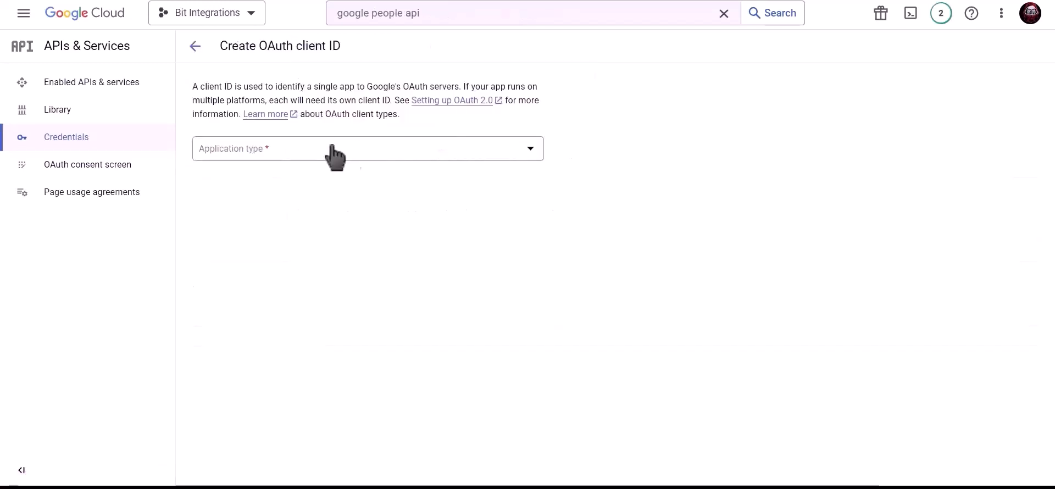
click(367, 149)
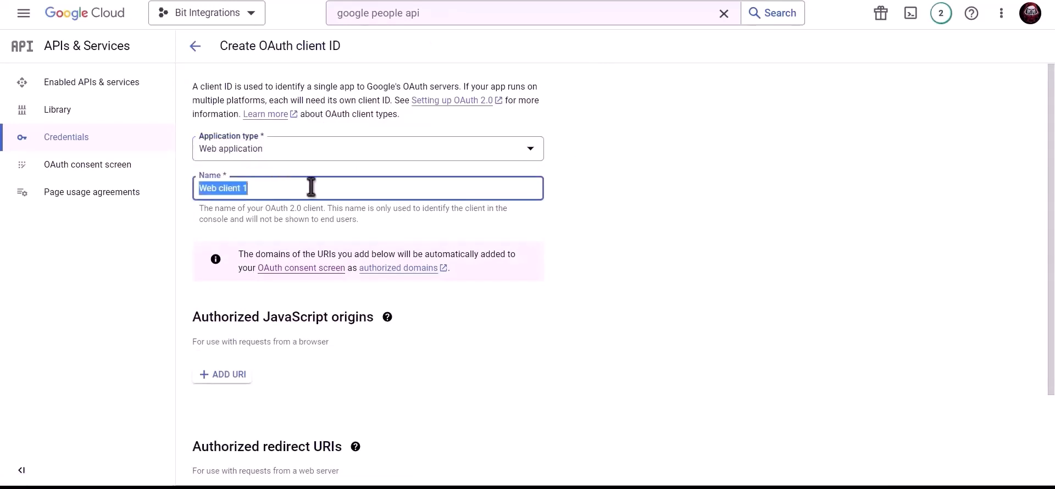
text(Bit)
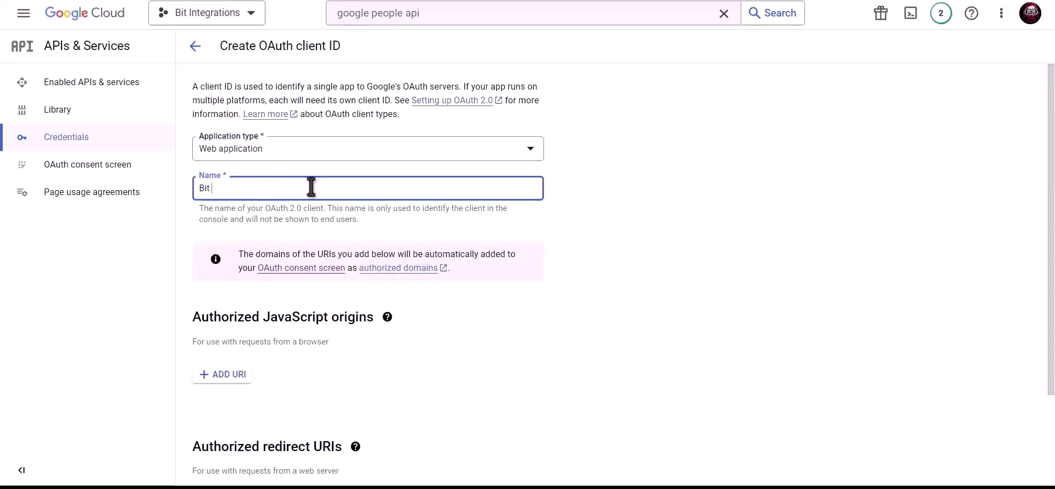
text(Integrati)
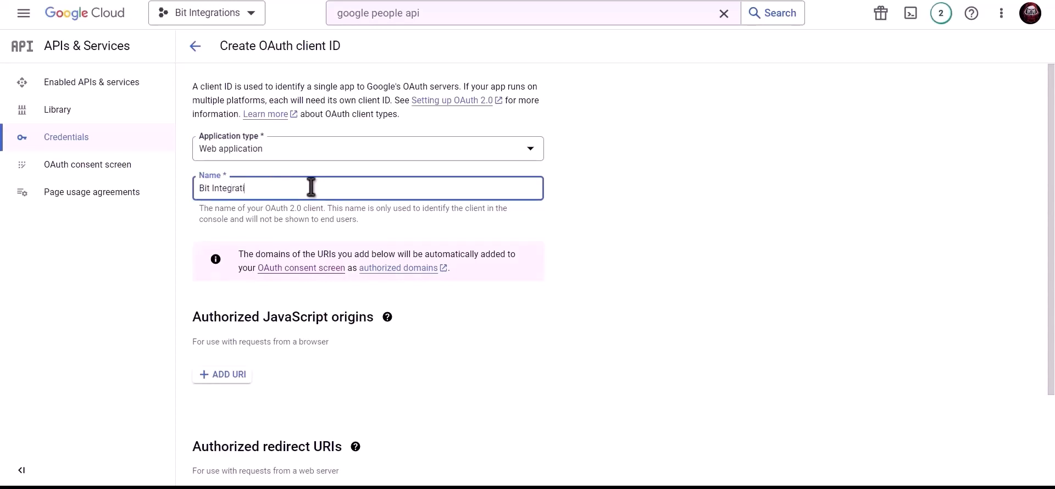
text(ons)
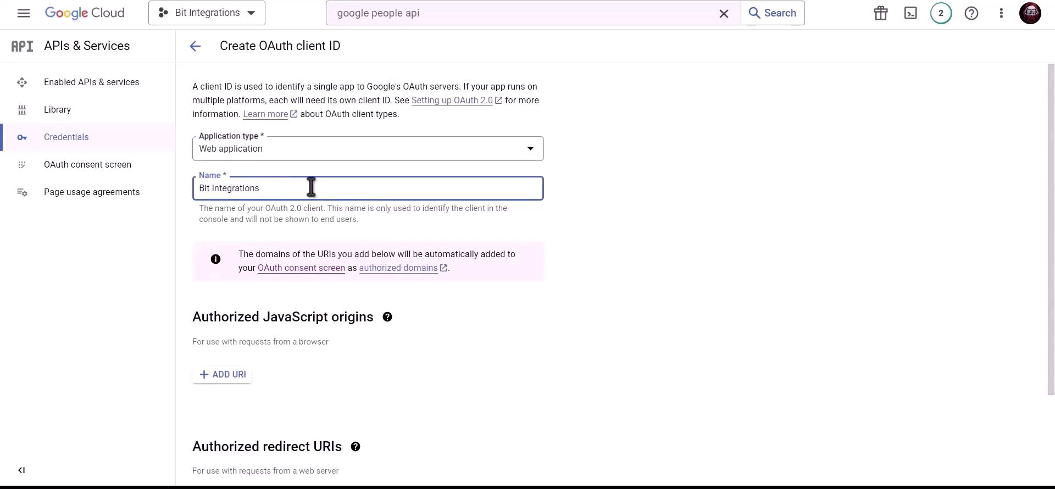
Add the site homepage as authorized JavaScript origin and the copied redirect URI.
click(227, 374)
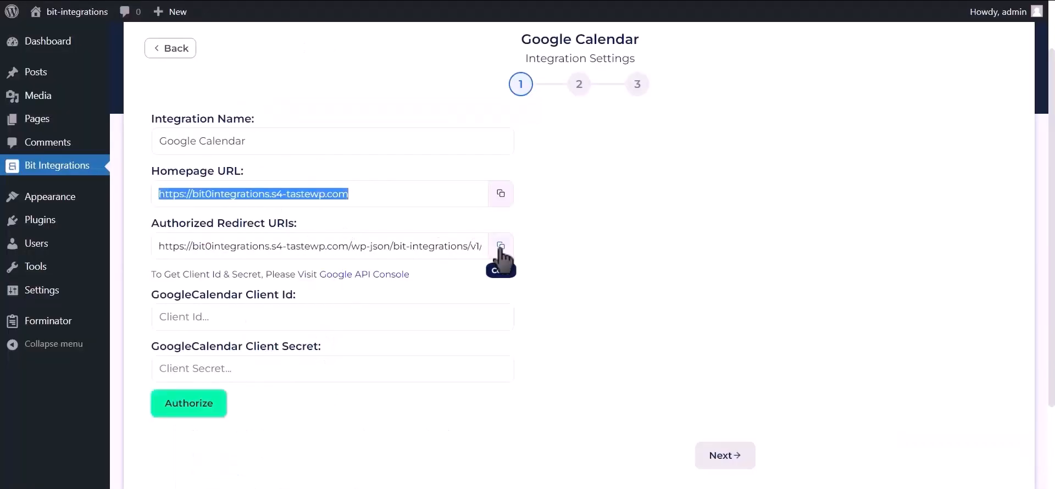
click(500, 245)
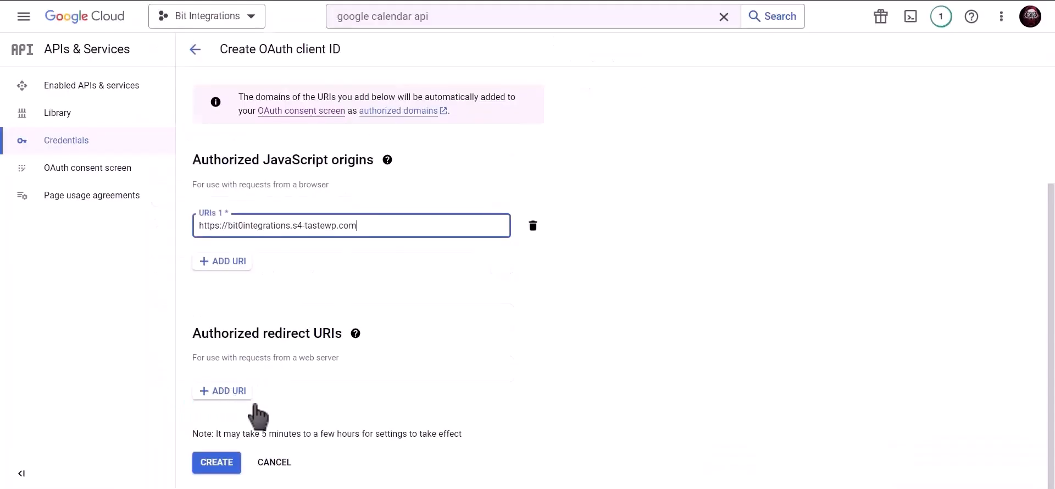
click(221, 391)
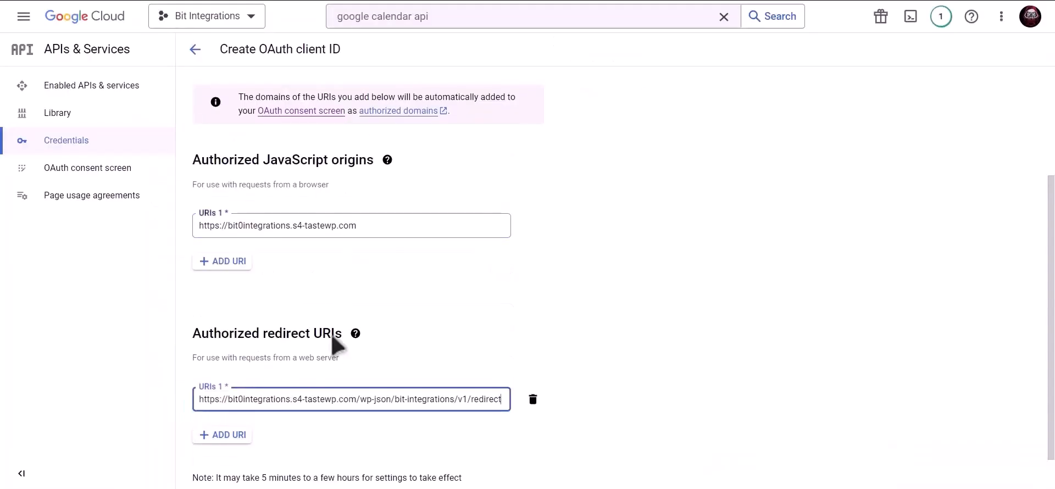
scroll(down, 3)
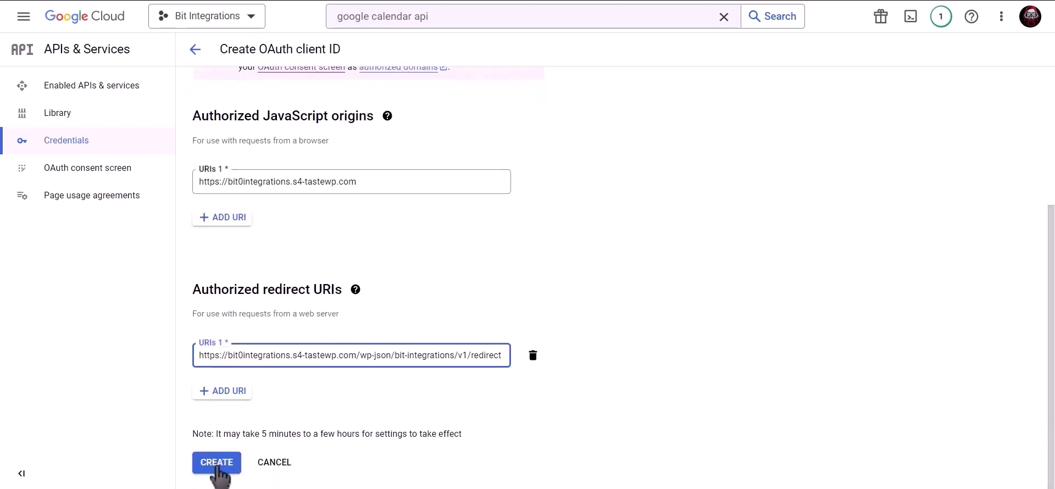
Create the OAuth client and copy its client ID and client secret.
click(216, 463)
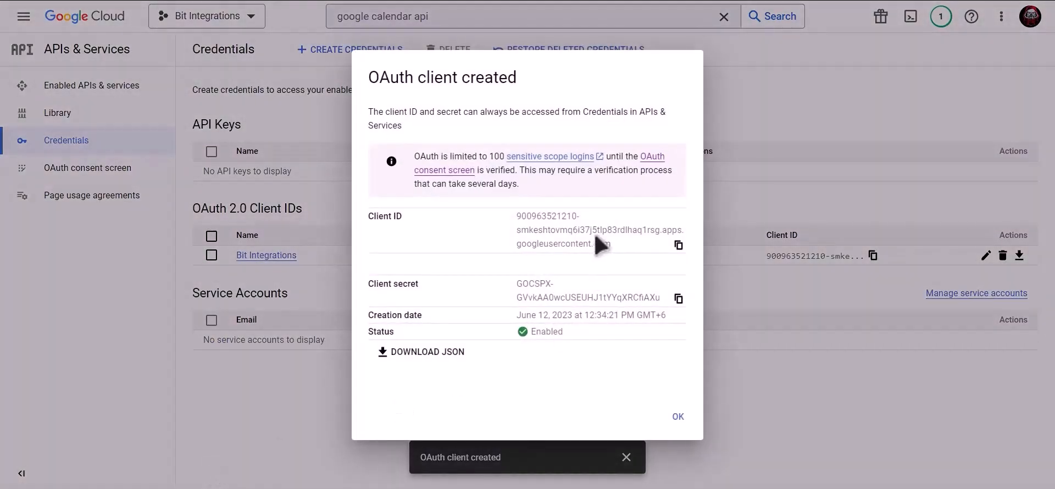
click(678, 244)
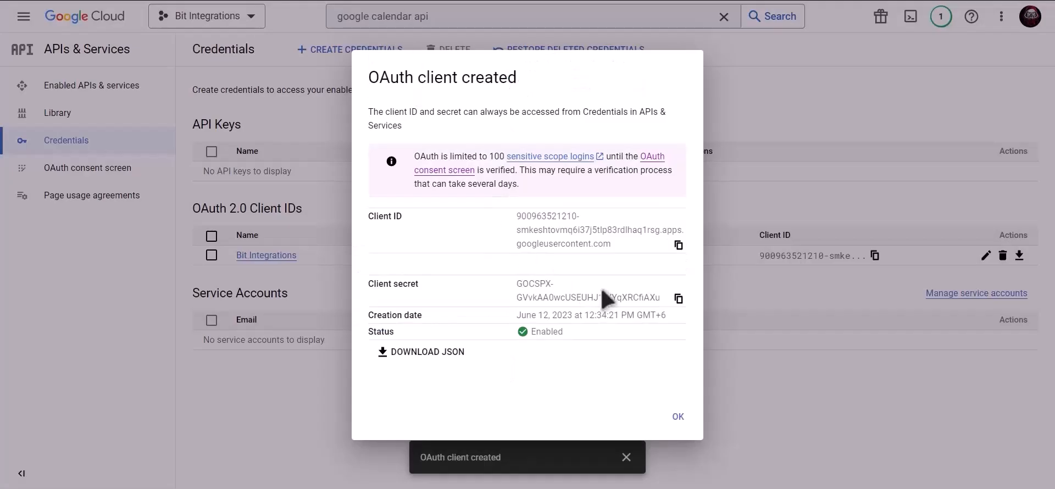
click(678, 298)
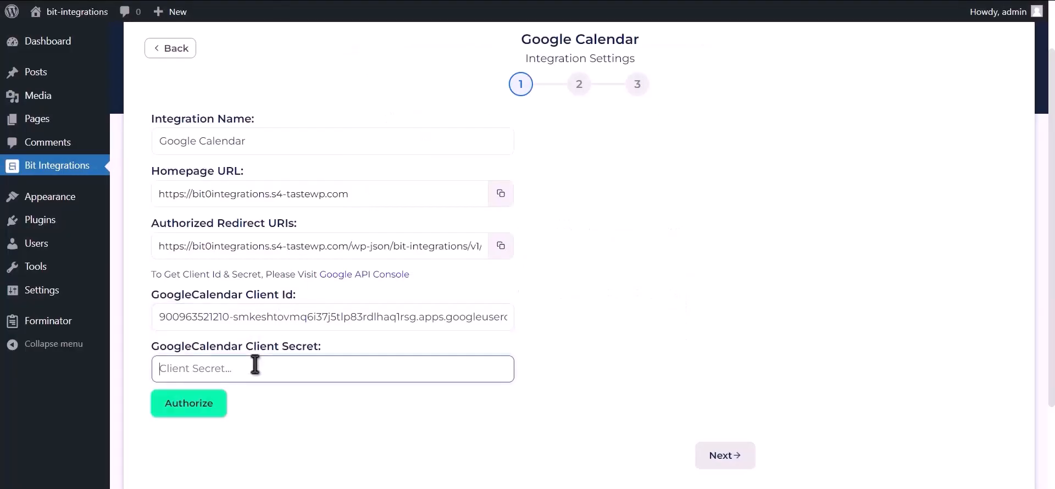
Enter the client secret and authorize, proceeding past the unsafe-site warning to grant Calendar access.
click(188, 404)
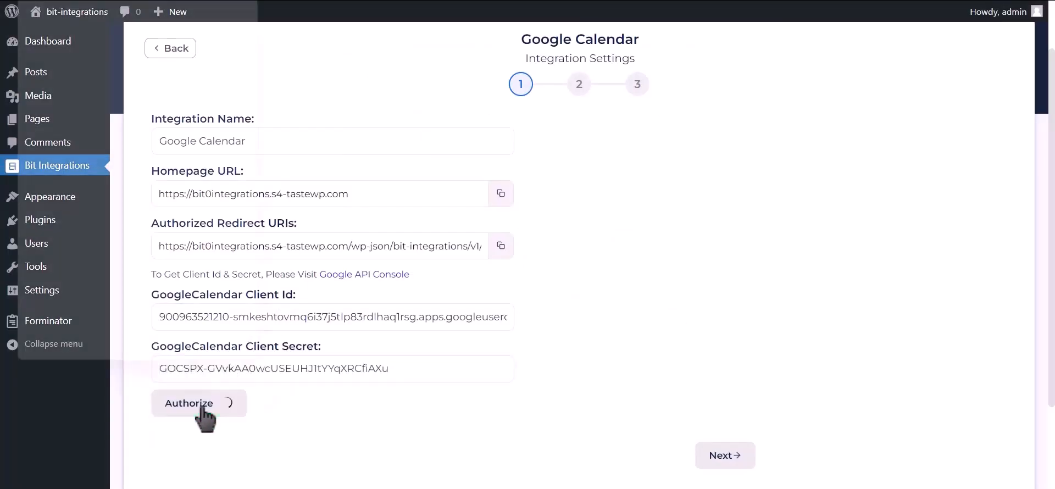
click(188, 404)
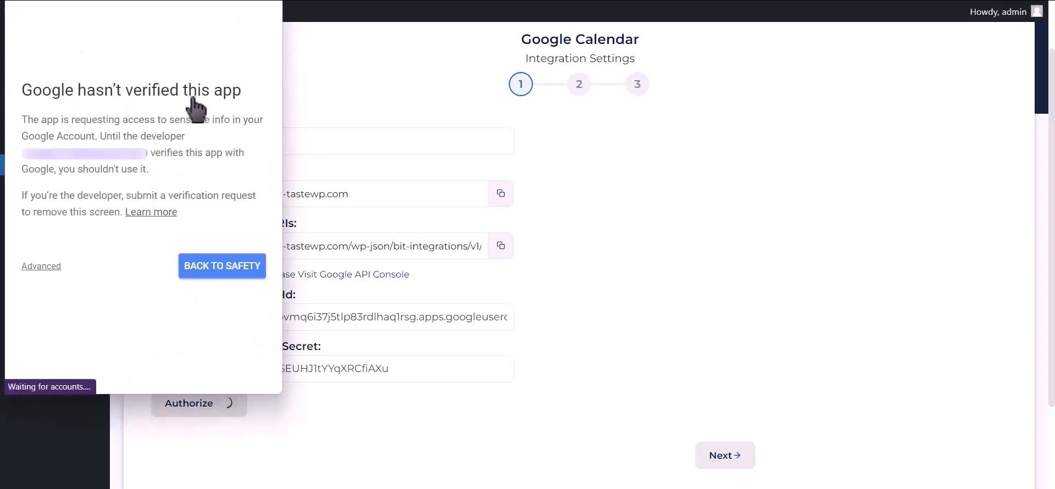
click(40, 266)
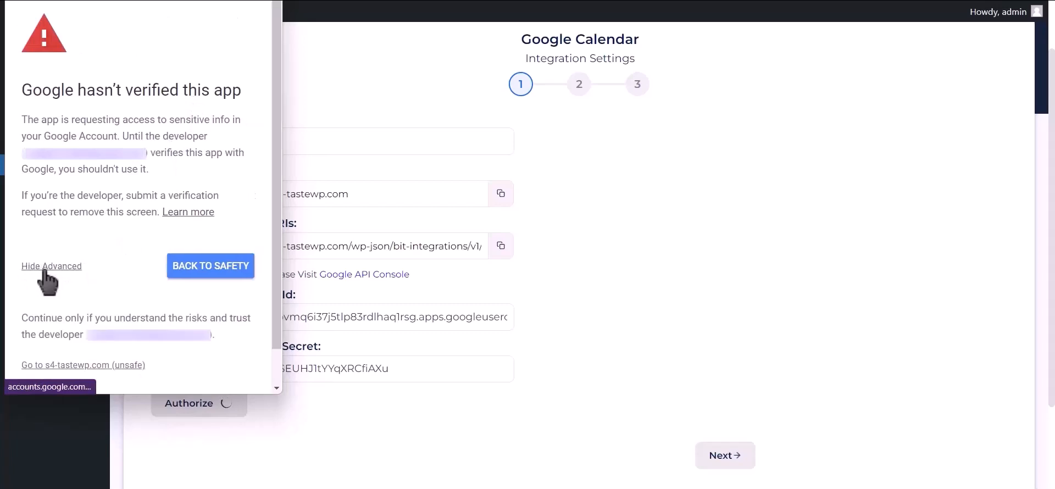
click(82, 364)
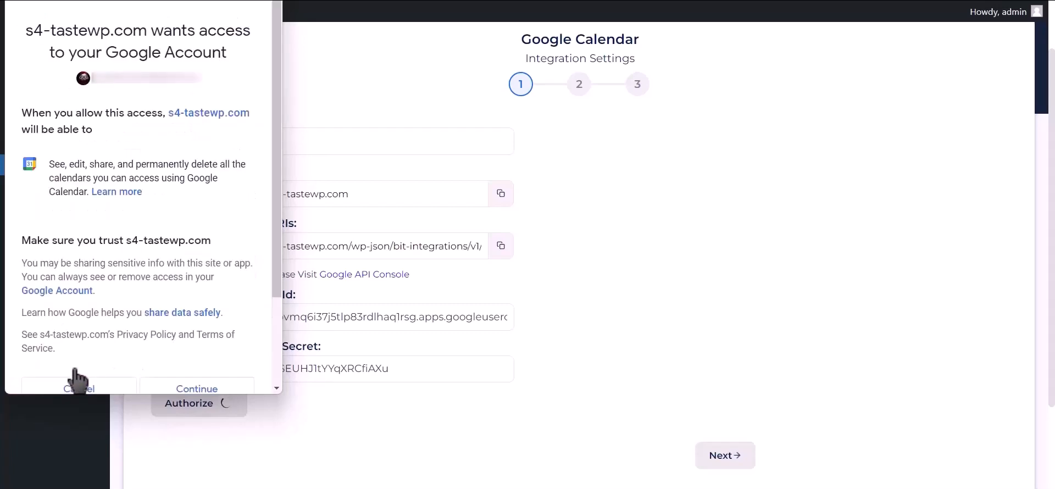
click(195, 389)
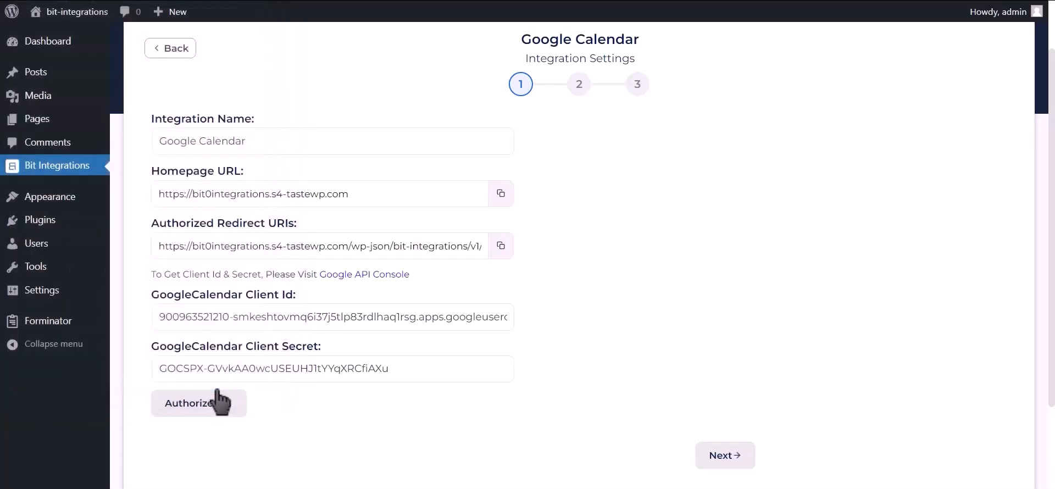
click(198, 403)
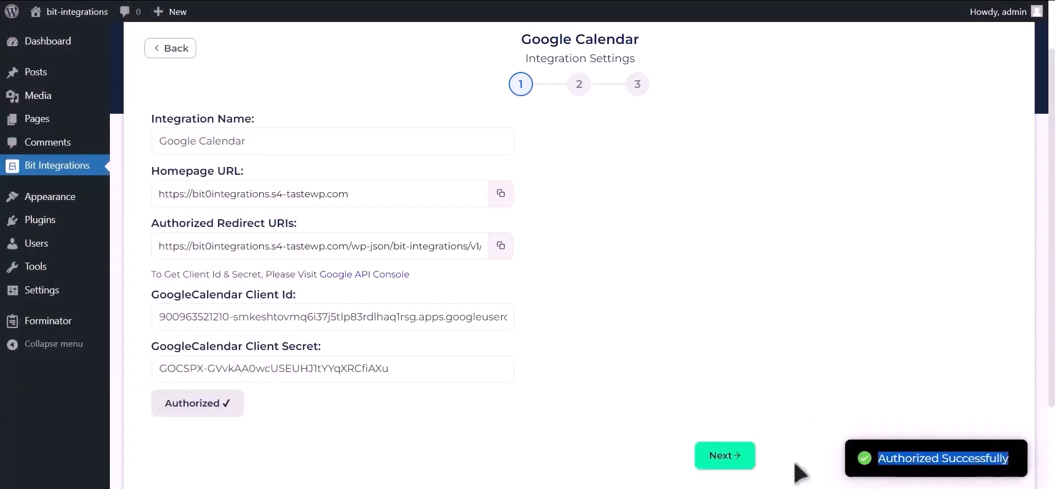
Choose the Bit Integrations calendar with the Asia/Dhaka time zone.
click(724, 455)
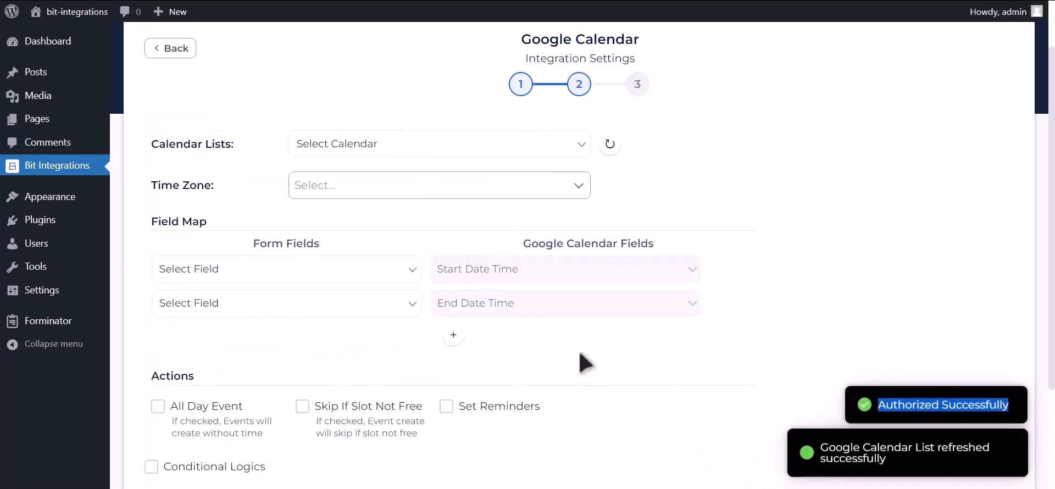
click(438, 143)
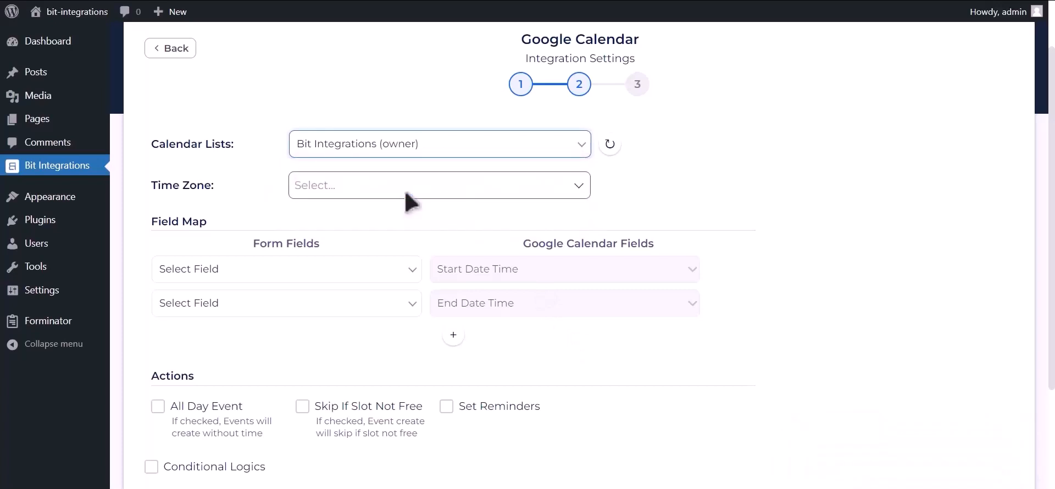
click(438, 185)
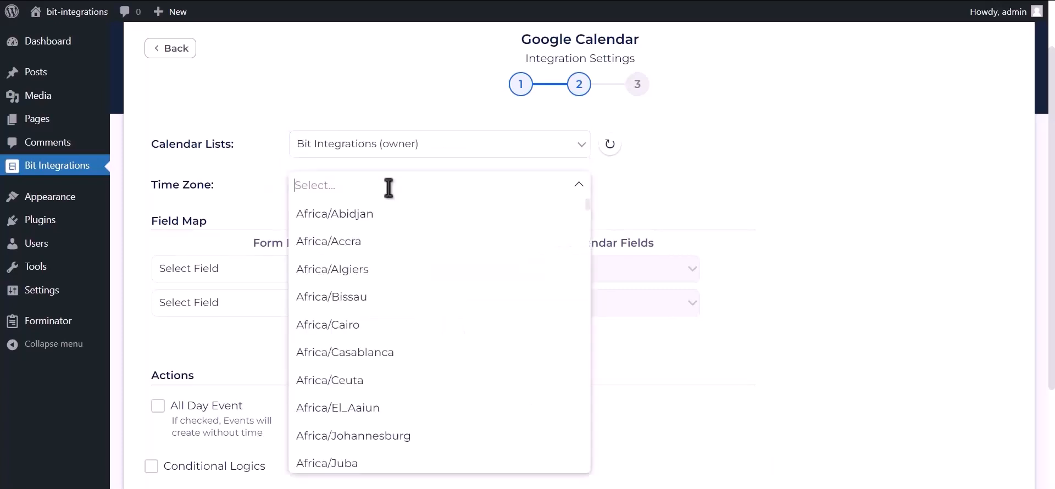
text(dhaka)
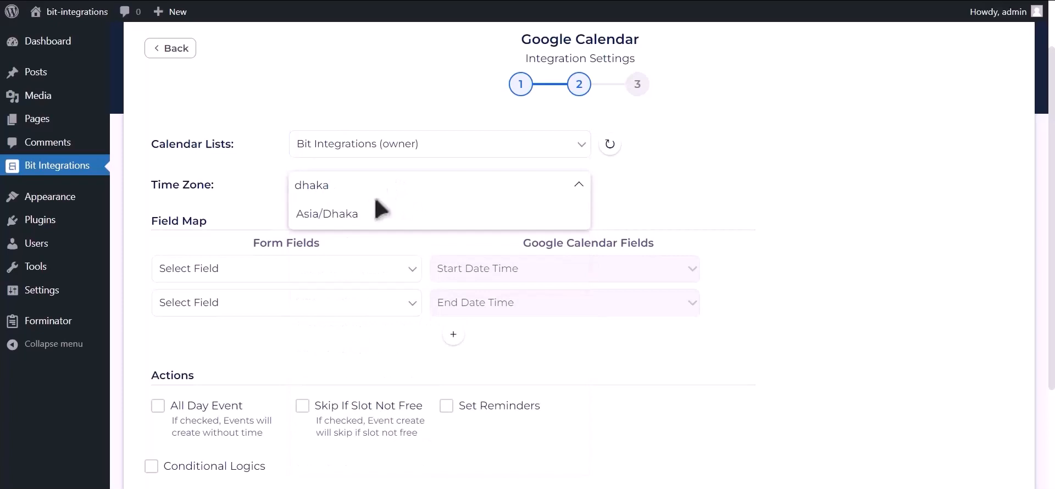
click(326, 214)
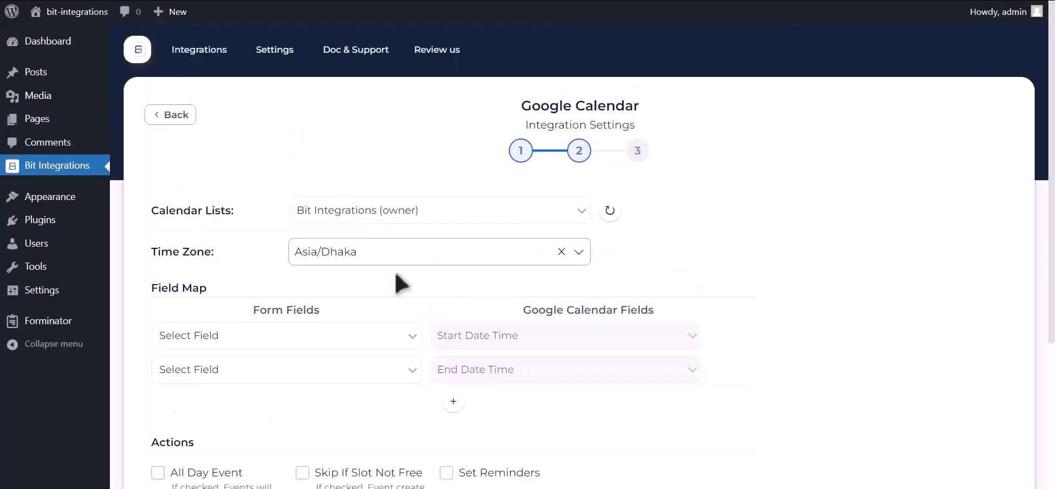
Map Date-1 to start, Email and Phone to Description, Name-1 to Title, with All Day Event enabled.
click(284, 336)
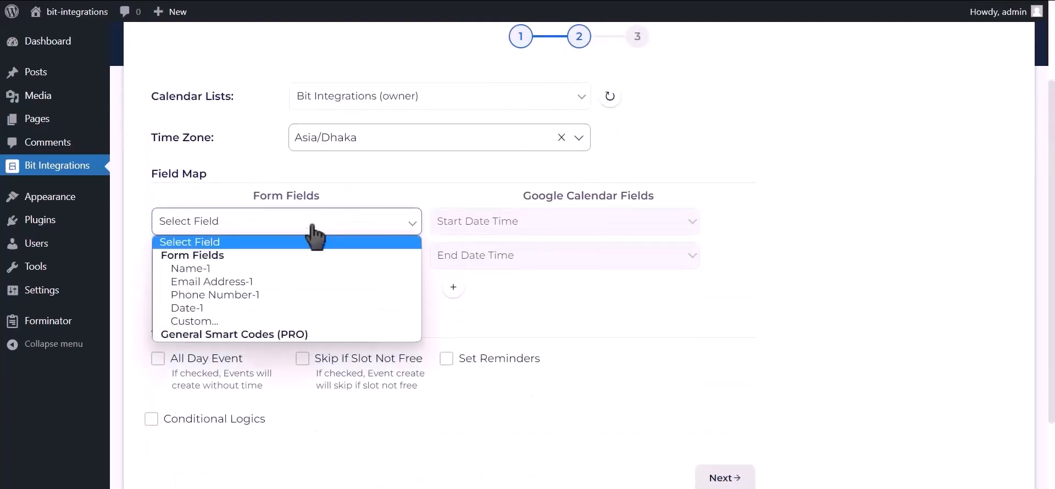
click(187, 308)
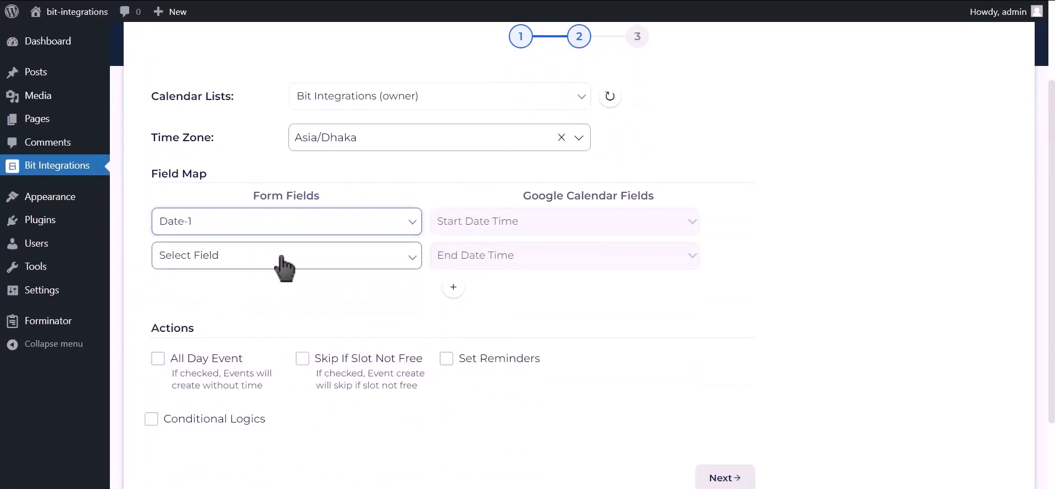
mouse_move(232, 356)
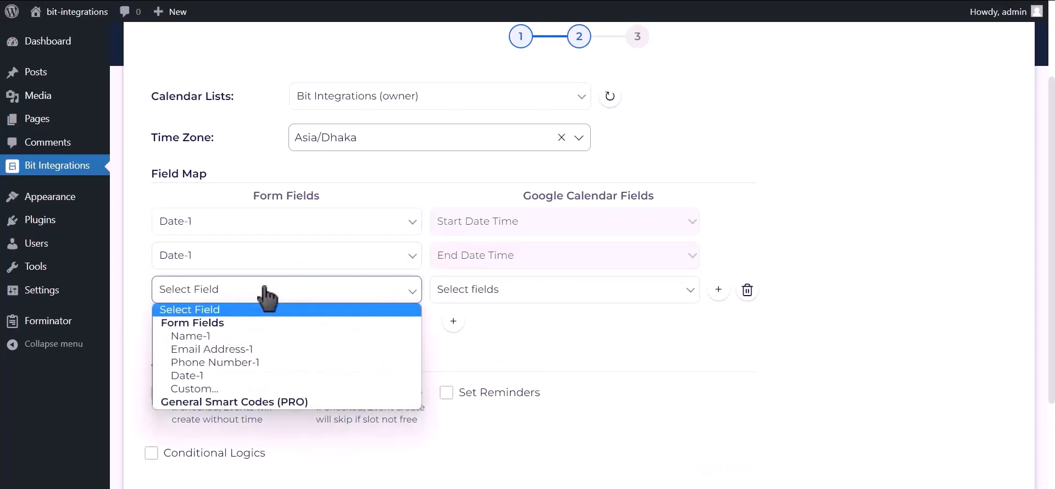
click(213, 349)
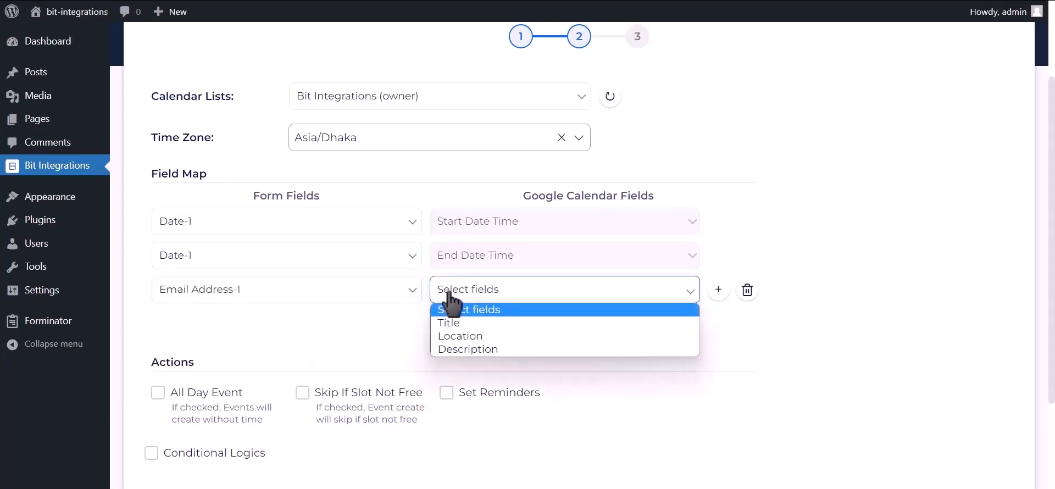
click(469, 348)
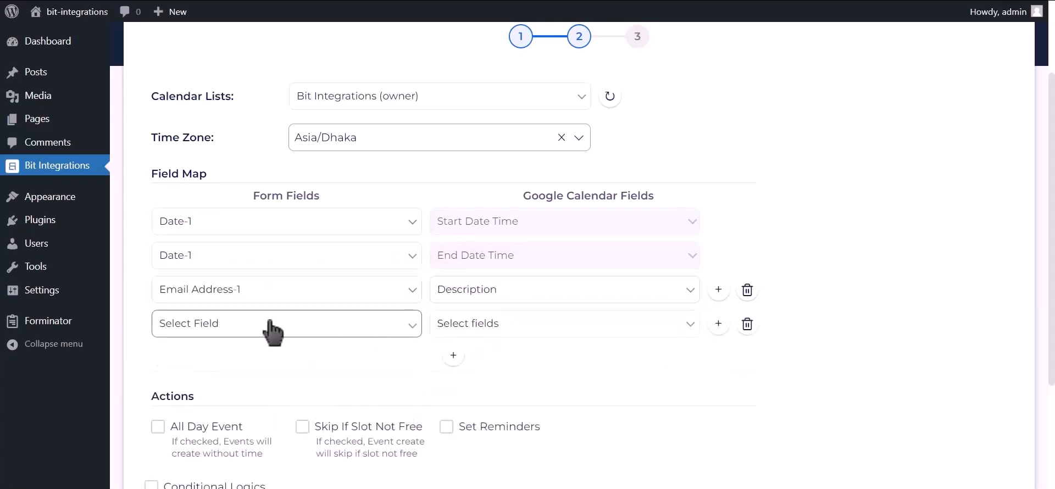
click(286, 323)
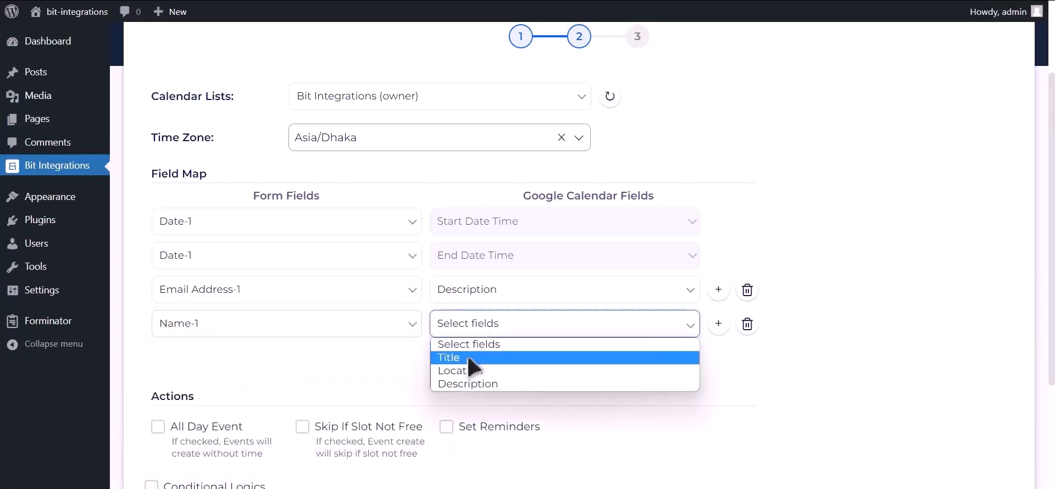
click(448, 358)
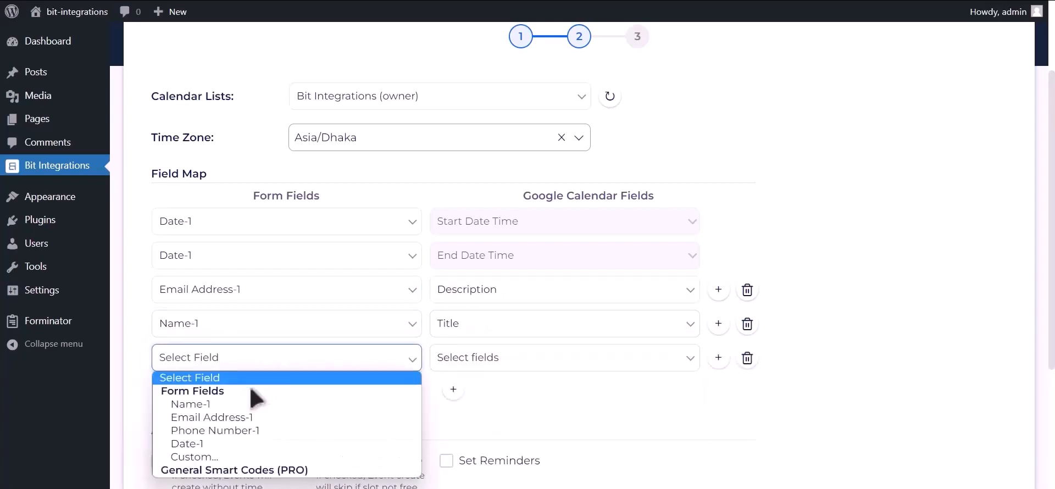
click(216, 430)
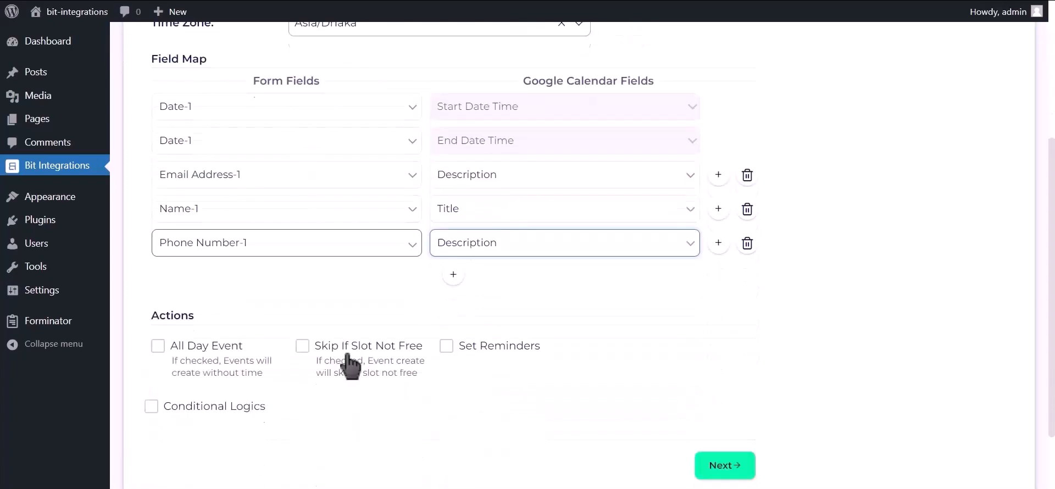
click(158, 346)
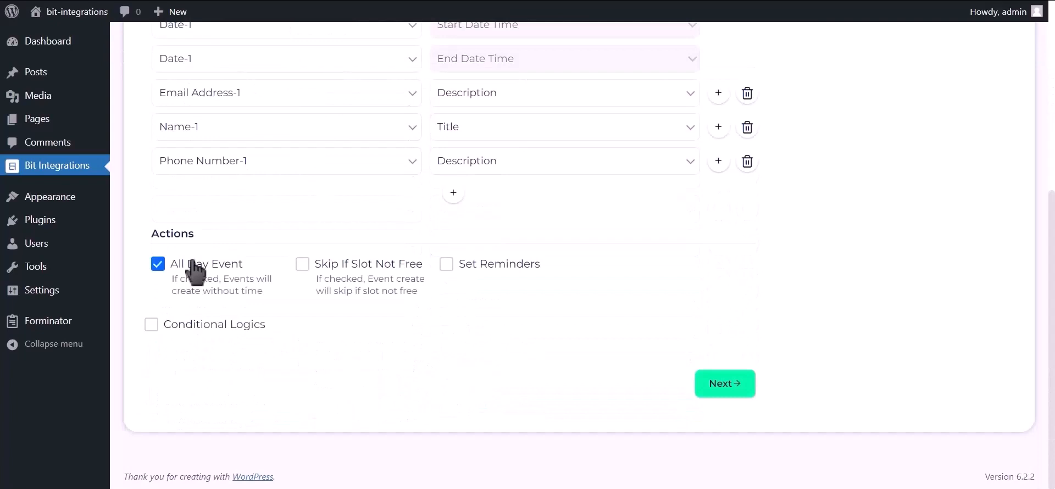
Finish and save the integration, then bring up the site's contact form.
click(724, 384)
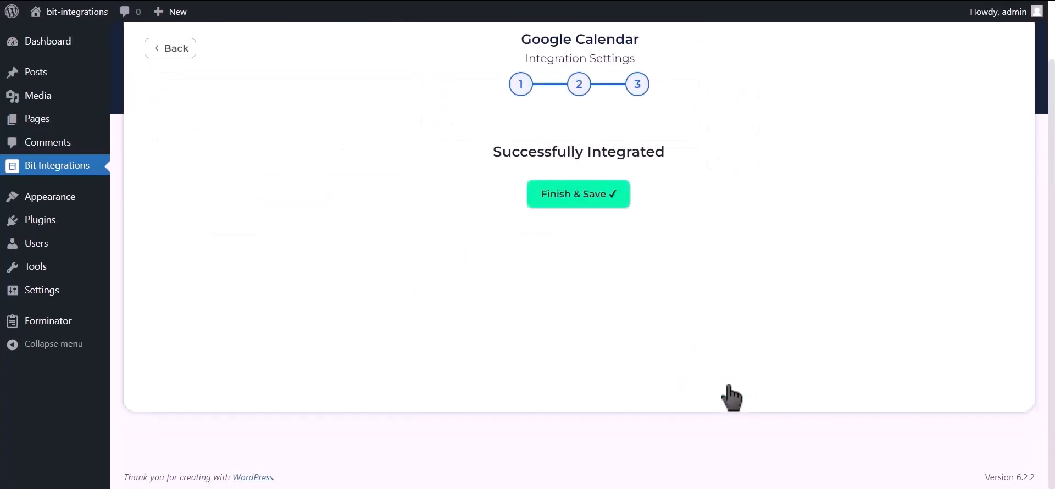
click(577, 193)
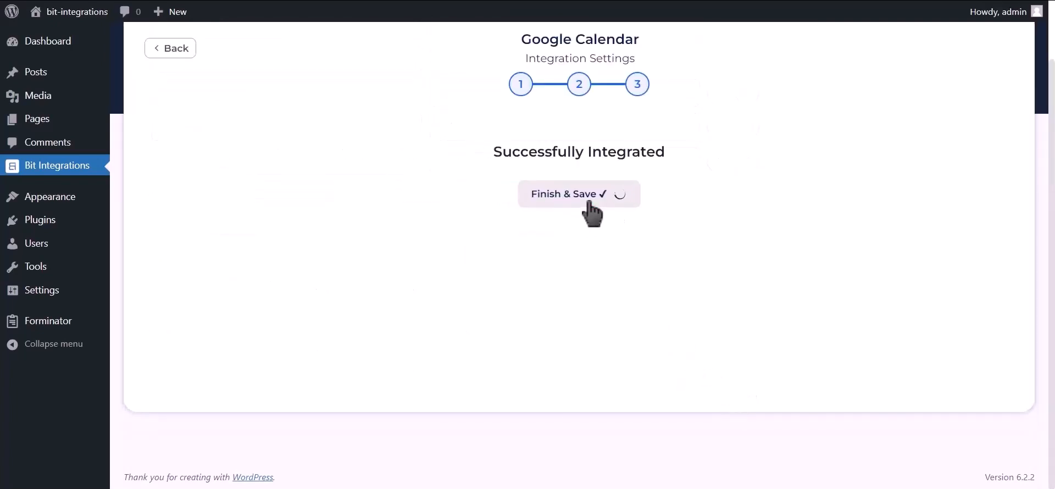
click(578, 194)
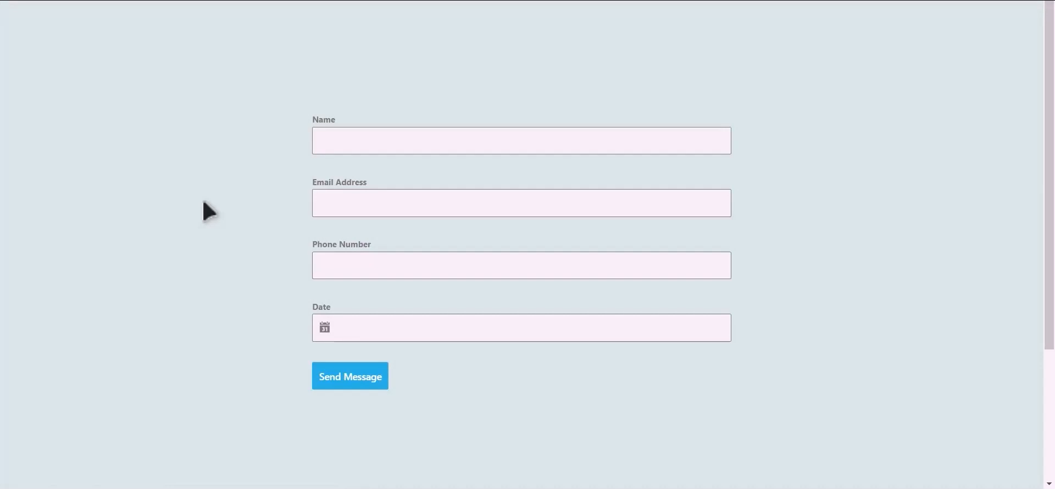
mouse_move(408, 149)
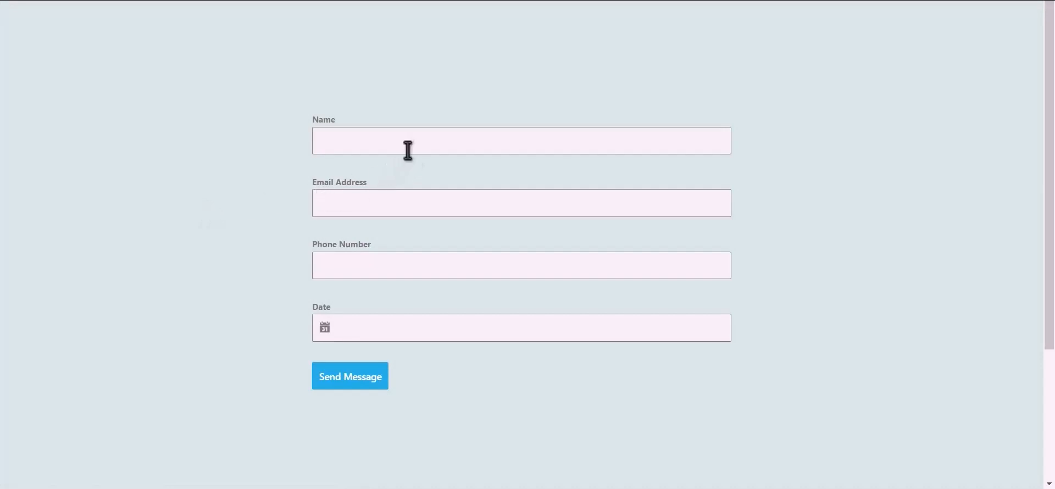
text(Bit)
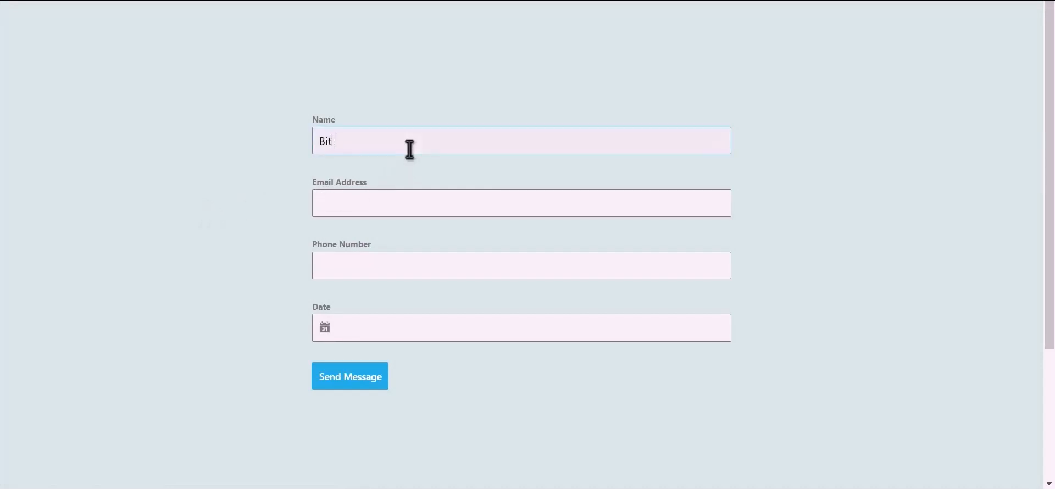
text(Integra)
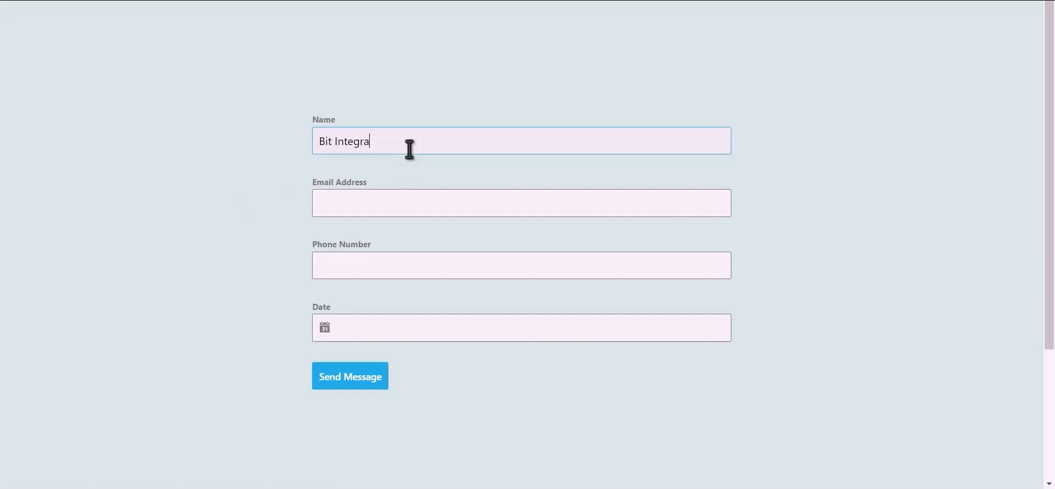
text(tions)
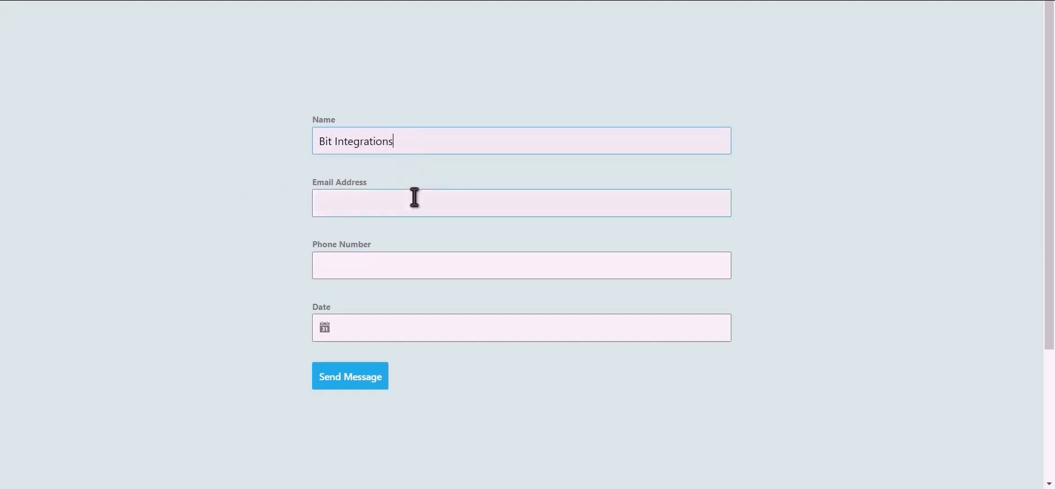
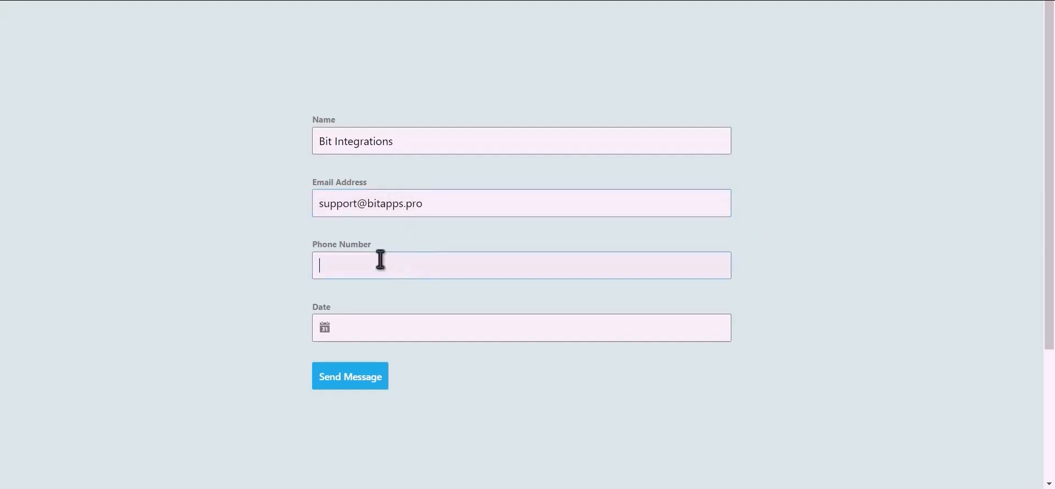
text(44455566)
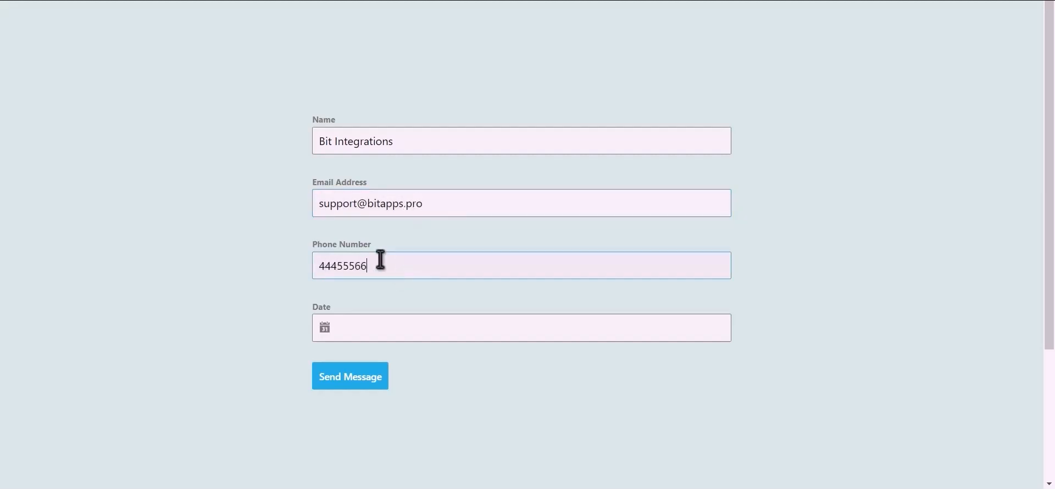
Pick June 13 as the date and submit the form with Send Message.
click(521, 327)
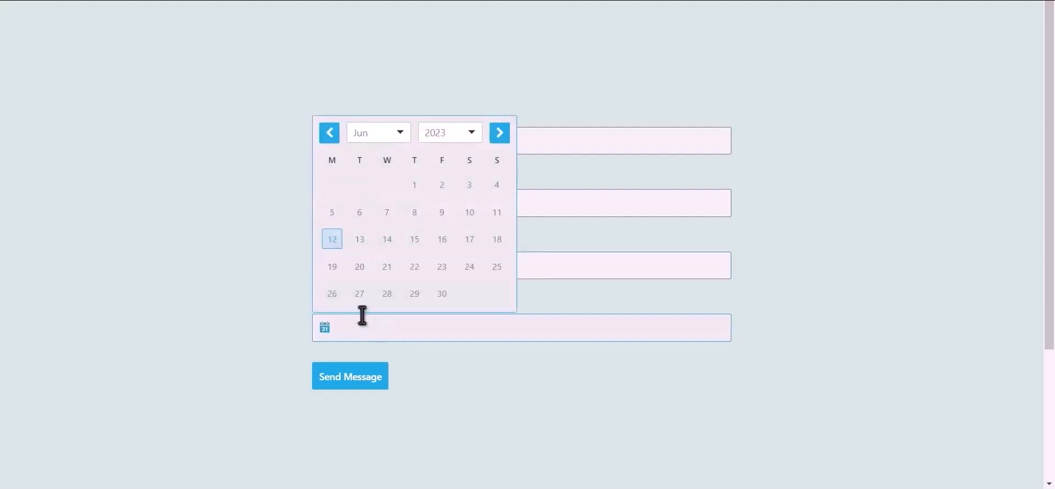
click(359, 239)
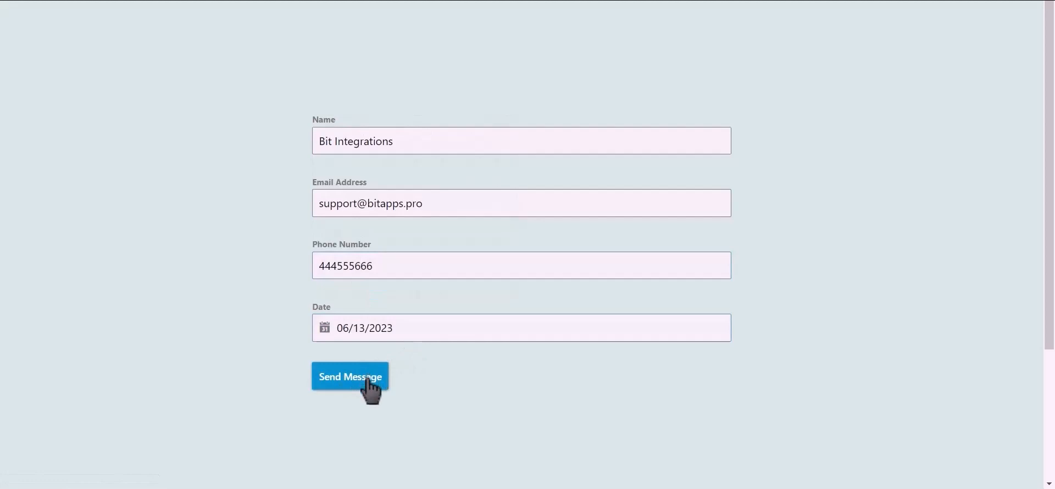
click(350, 376)
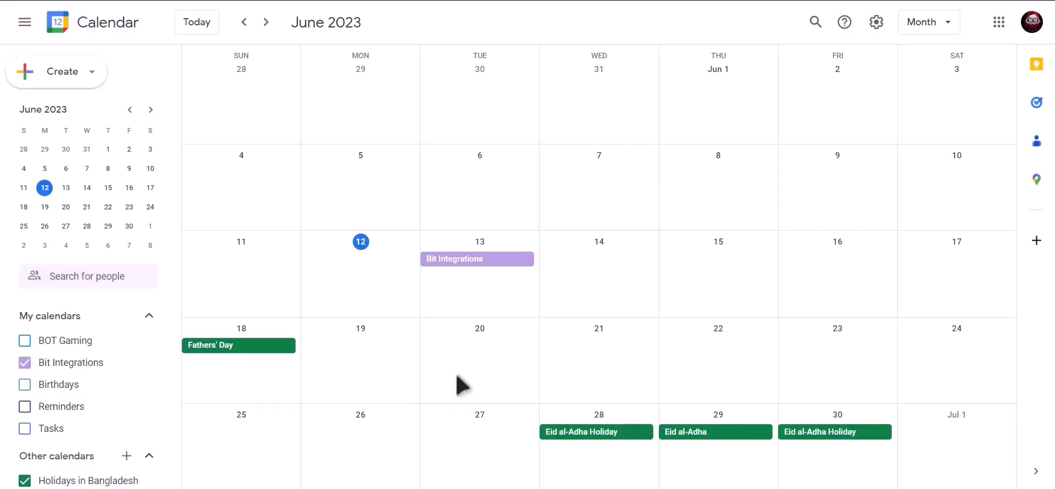
mouse_move(451, 233)
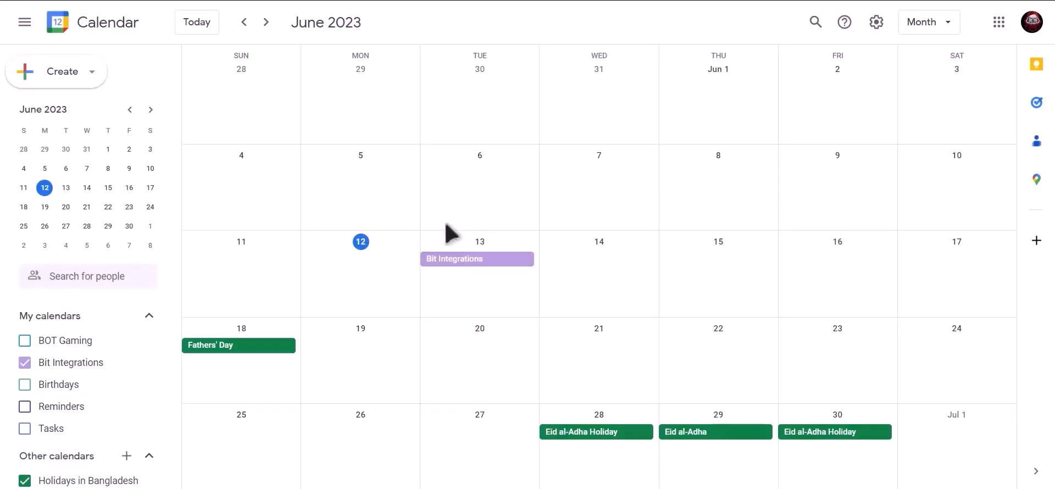
mouse_move(497, 275)
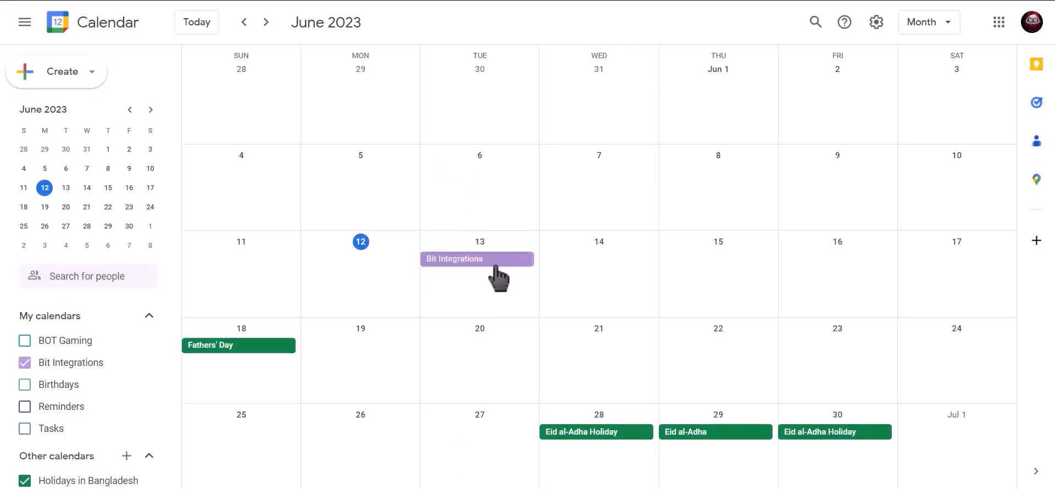
mouse_move(520, 279)
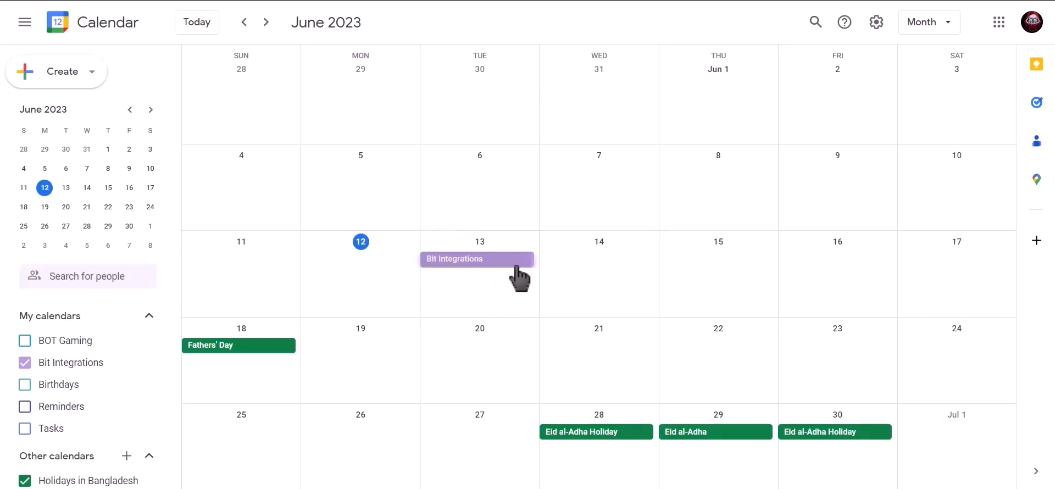
Open the Bit Integrations event on June 13 to see its details.
click(475, 260)
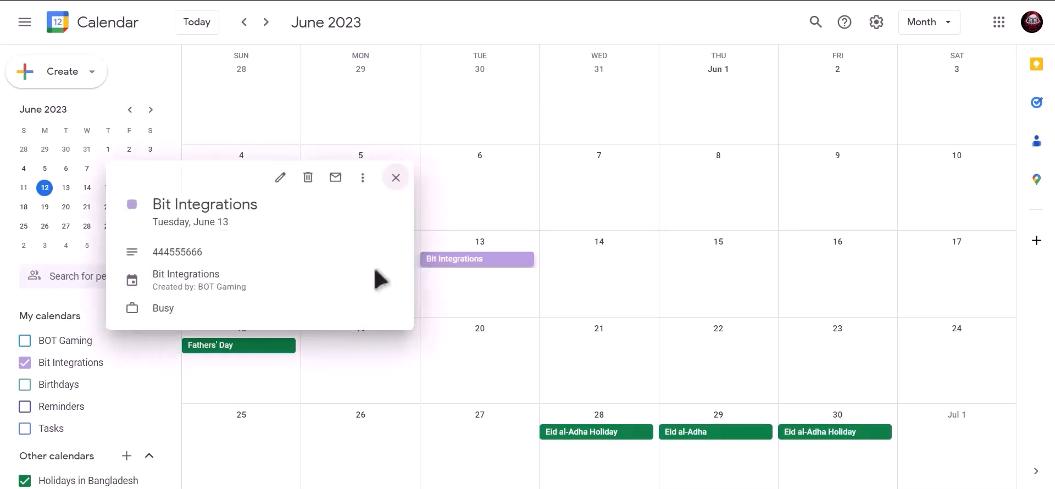